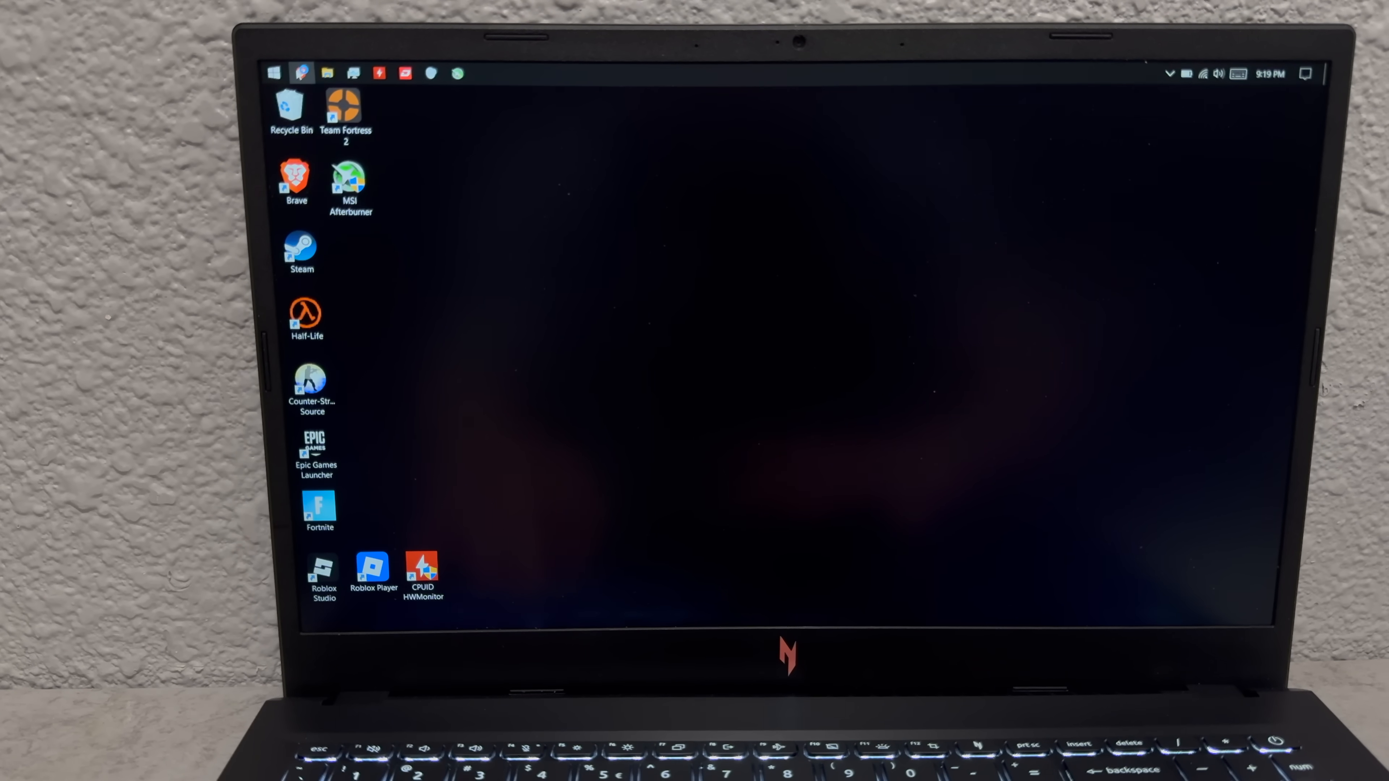
Launch Brave and begin entering the LineageOS wiki address in the address bar
{"action": "left_click", "coordinate": [303, 73]}
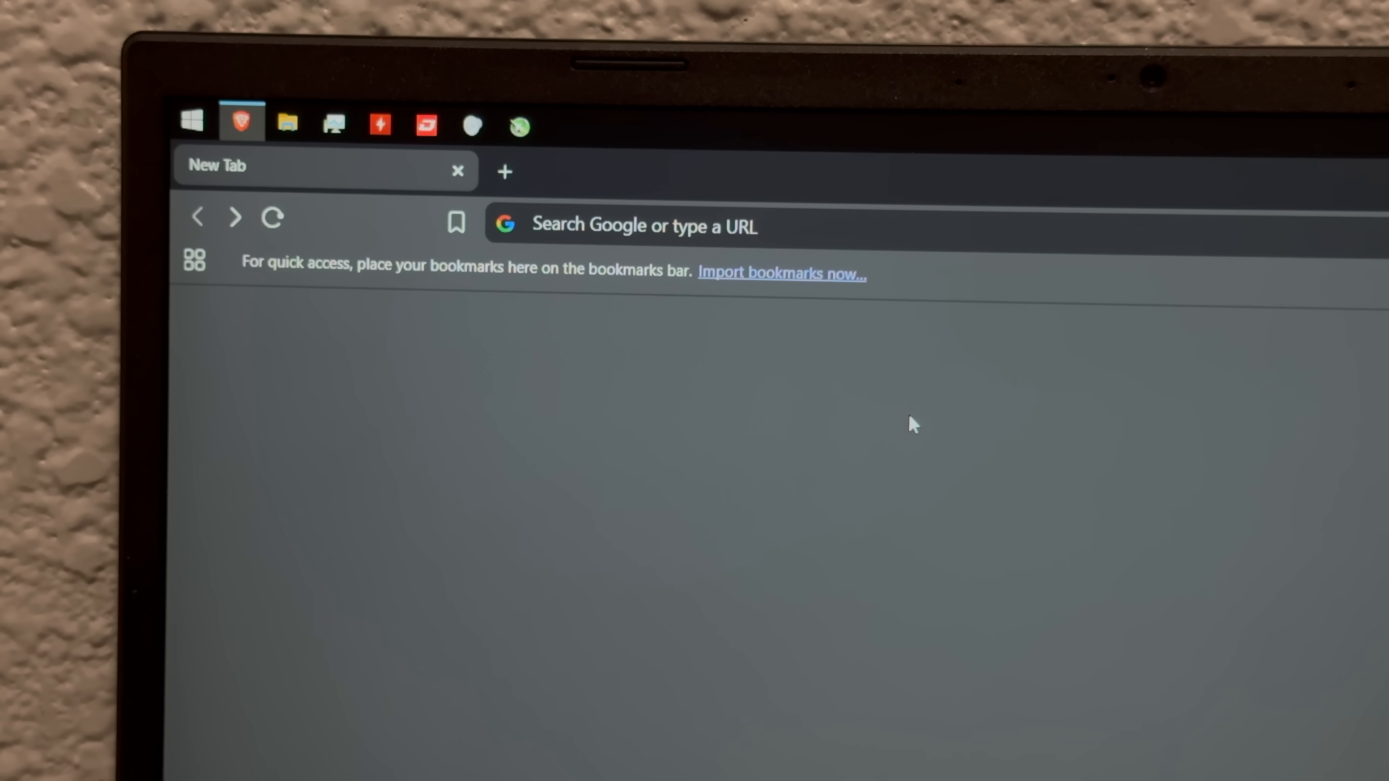
{"action": "type", "text": "li"}
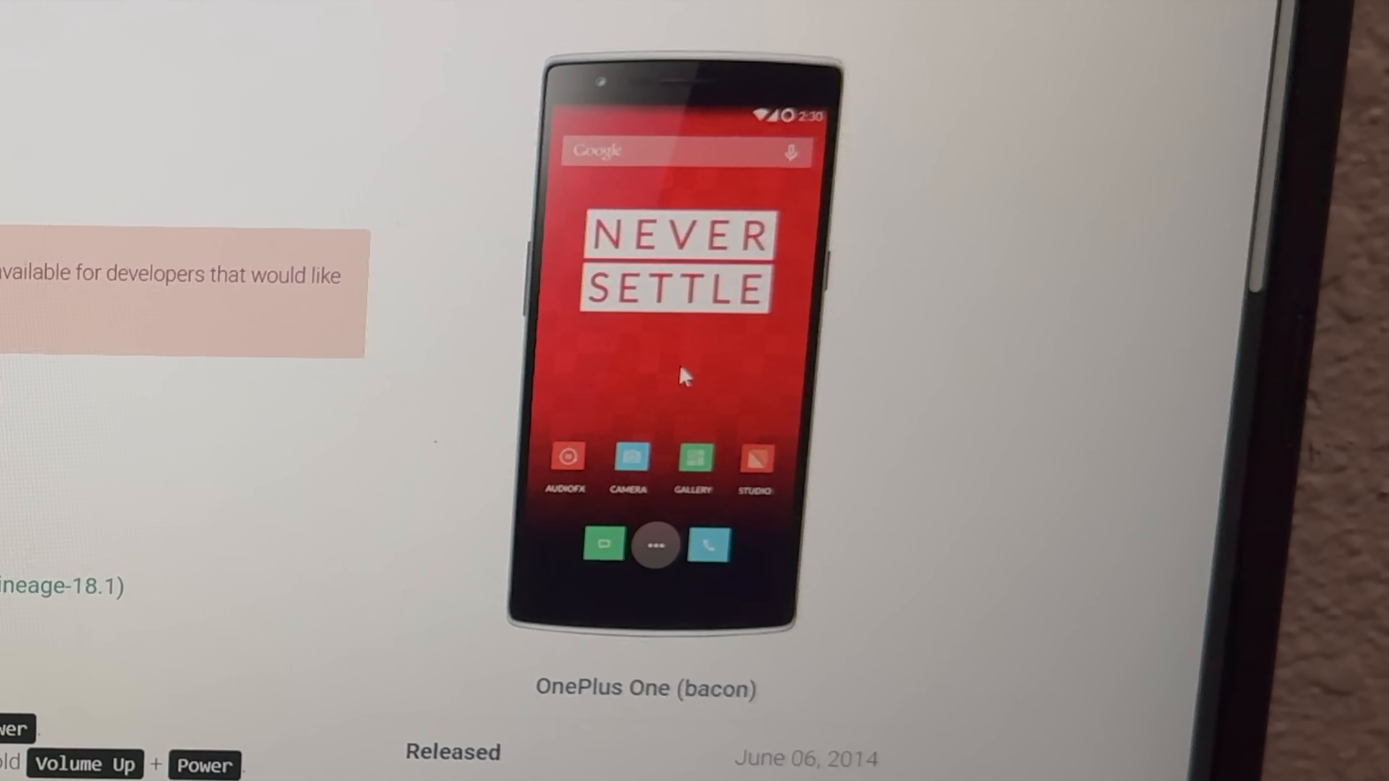
From the bacon device page's Guides section, go to the Installation guide
{"action": "left_click", "coordinate": [695, 368]}
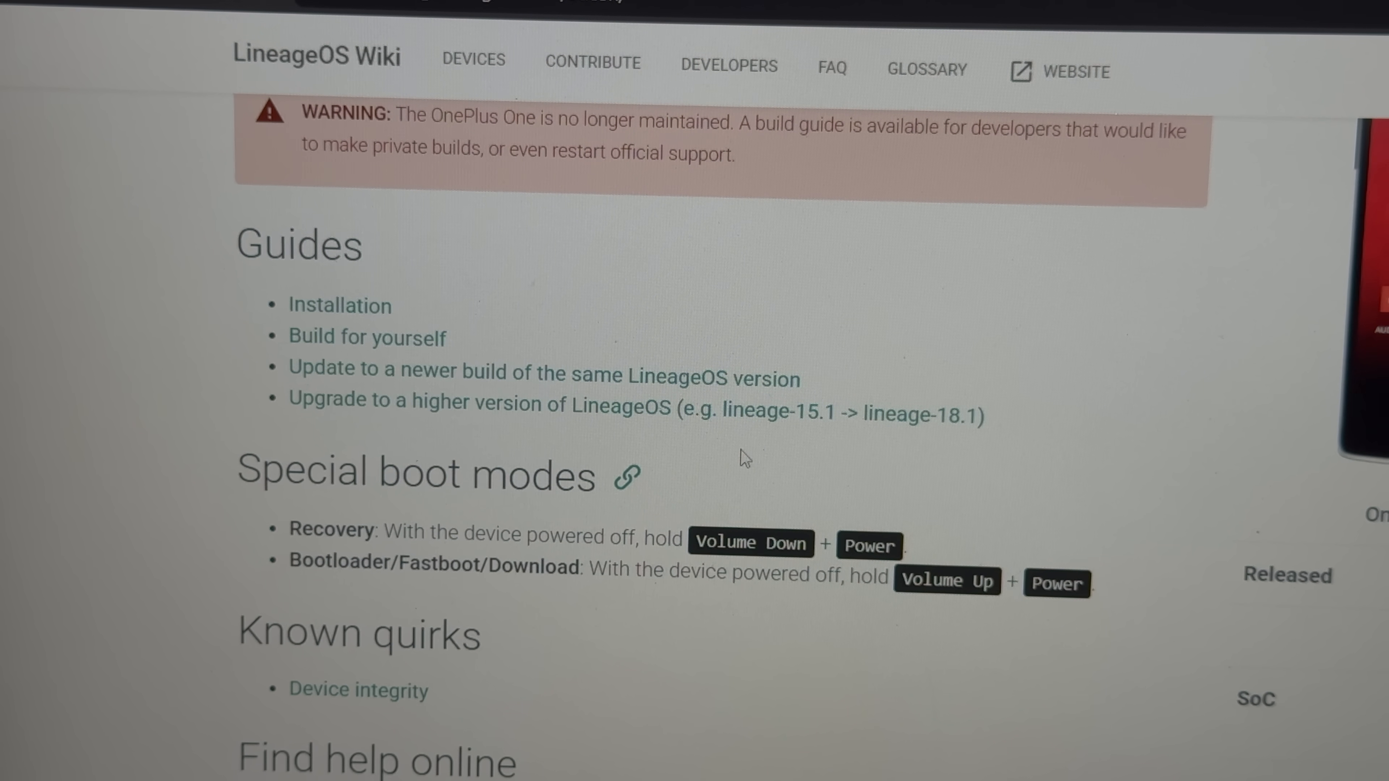
{"action": "scroll", "scroll_direction": "down", "scroll_amount": 3}
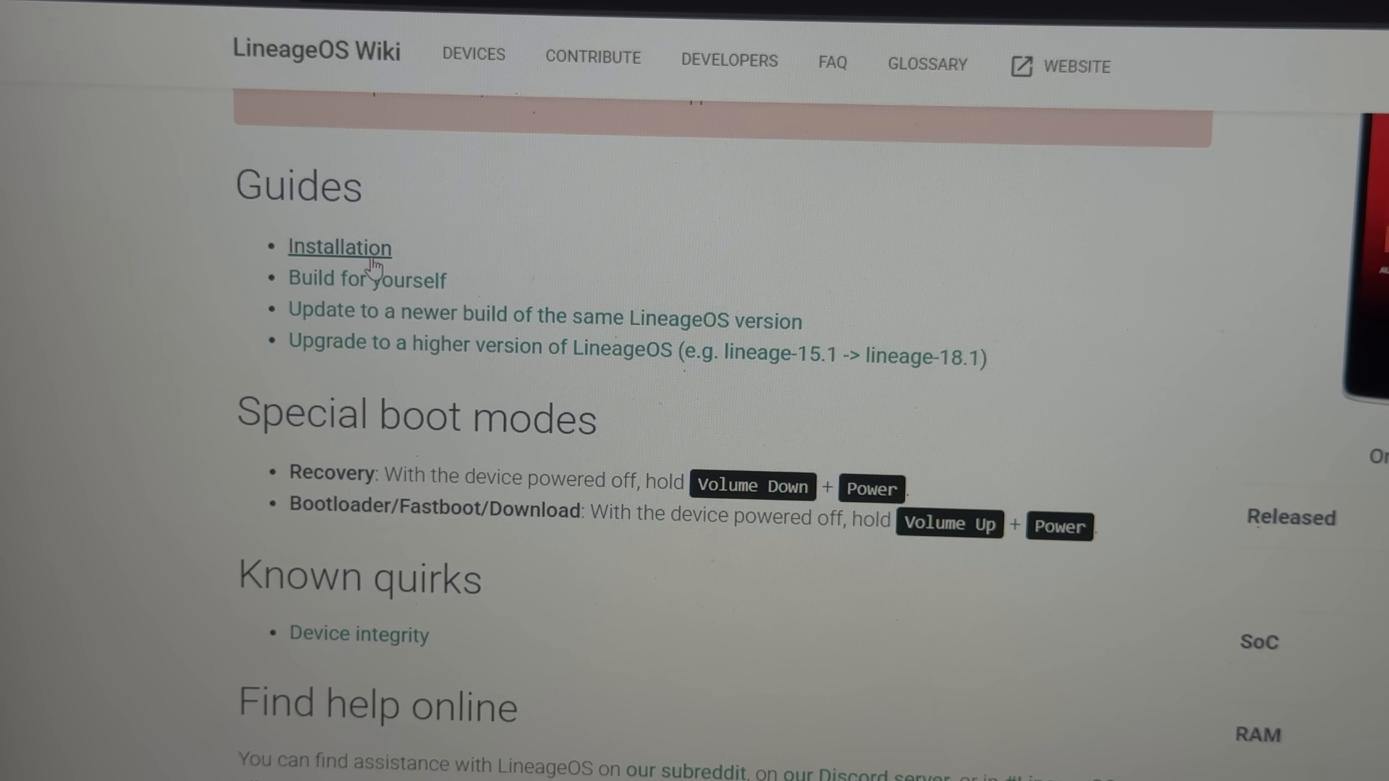
{"action": "left_click", "coordinate": [339, 247]}
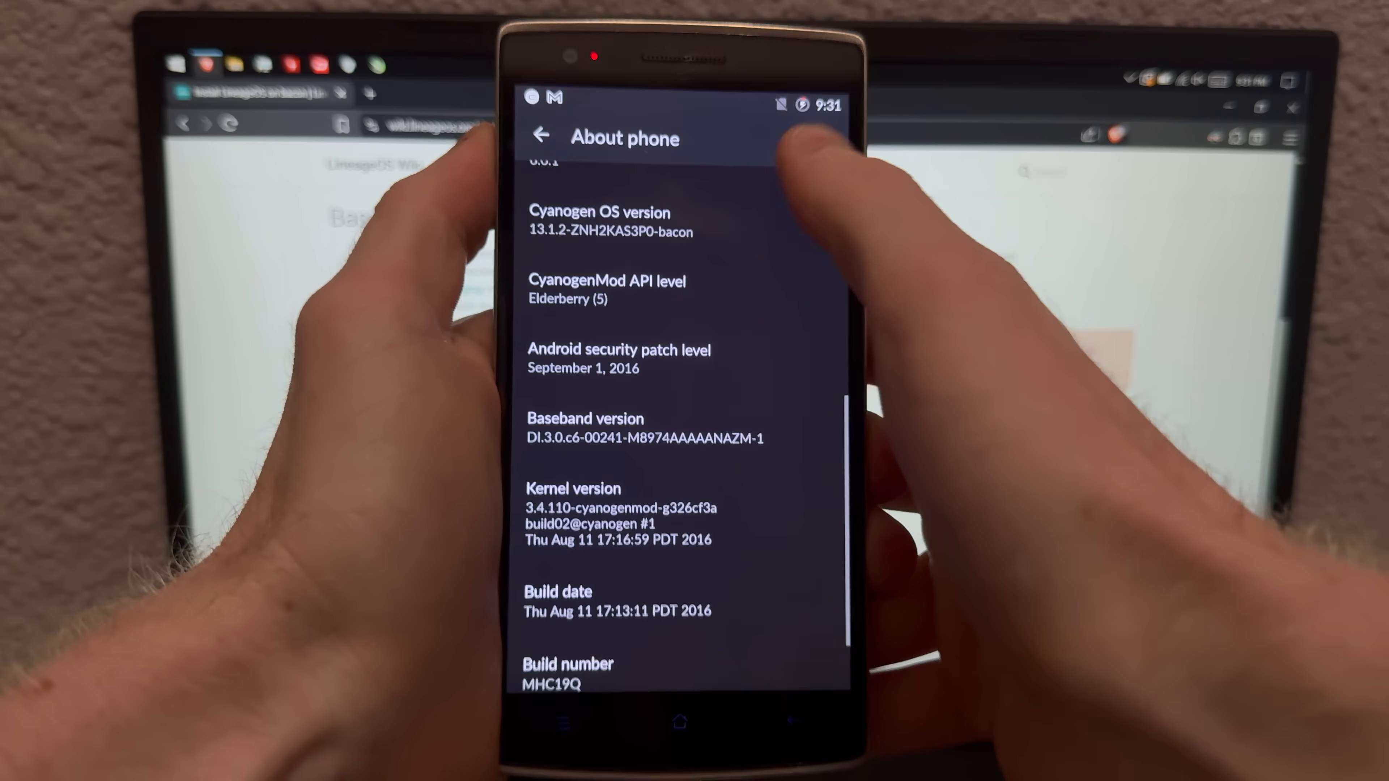
Tap Build number in About phone until developer mode is enabled
{"action": "left_click", "coordinate": [567, 584]}
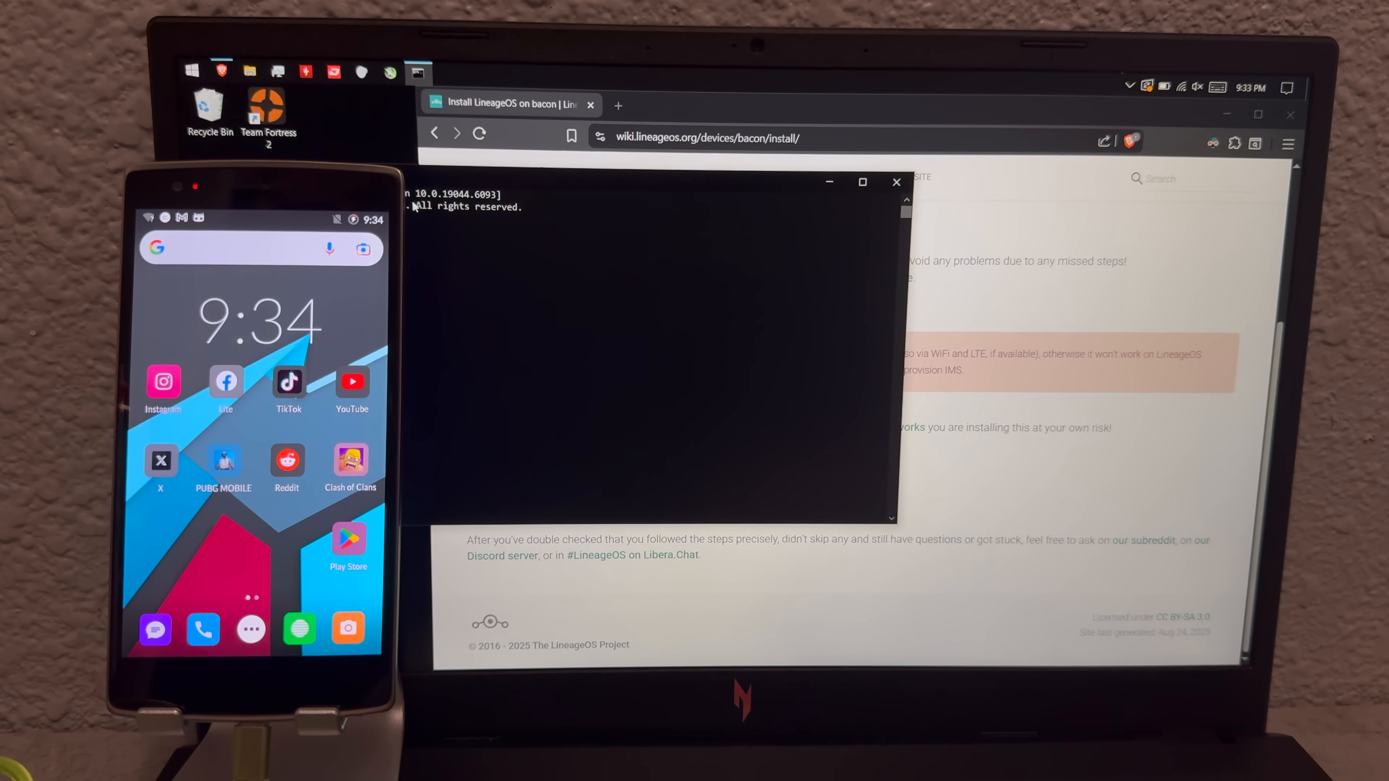
cd into platform-tools, list it with dir, run adb devices and allow USB debugging on the phone
{"action": "type", "text": "cd platform-tools"}
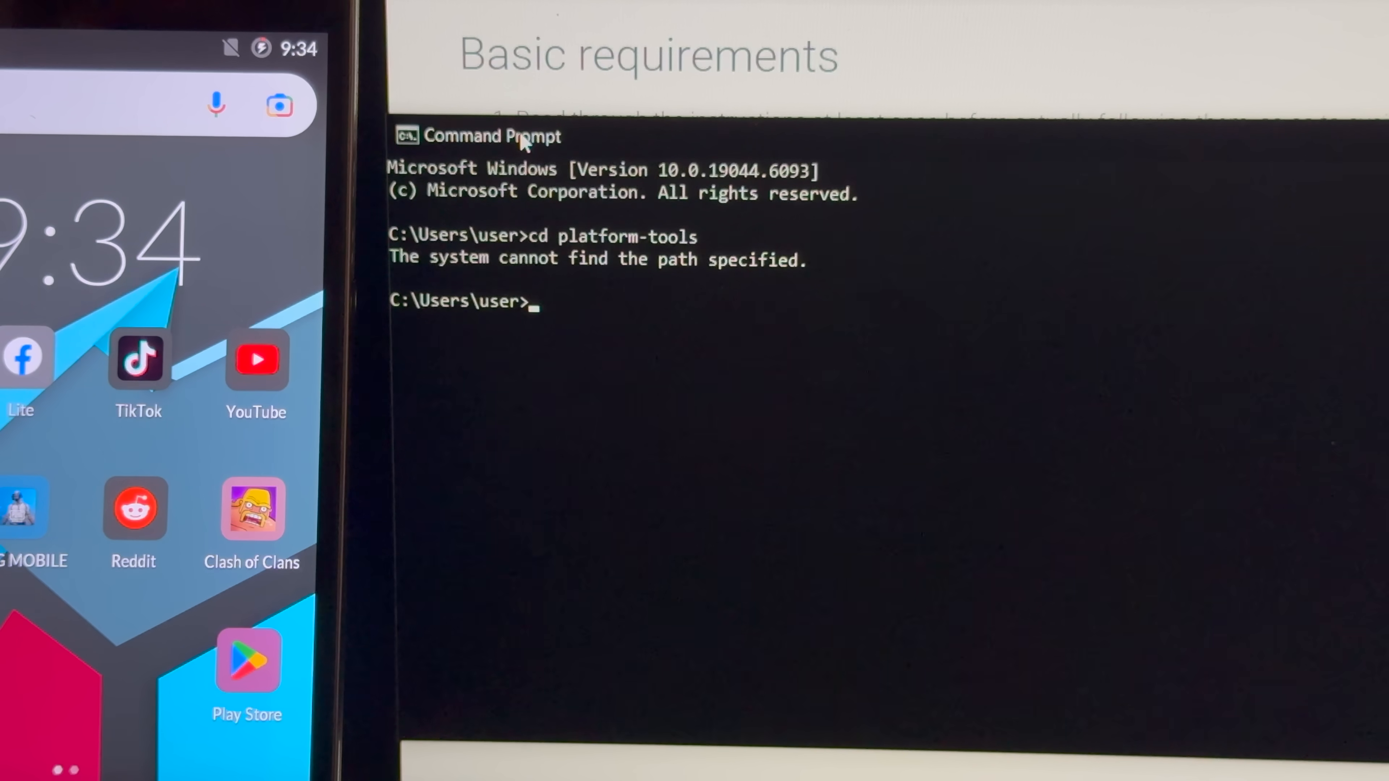
{"action": "type", "text": "cd documents"}
{"action": "type", "text": "ls"}
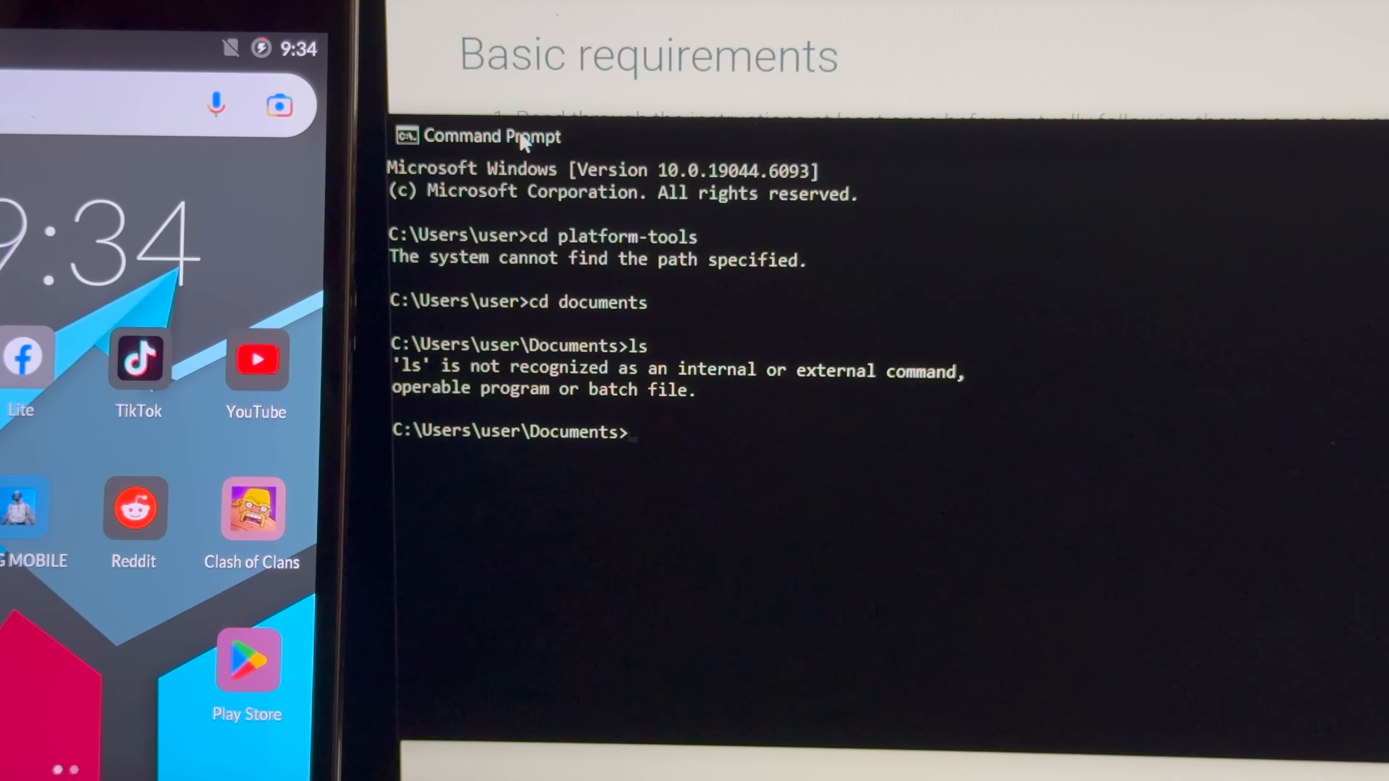
{"action": "type", "text": "dir"}
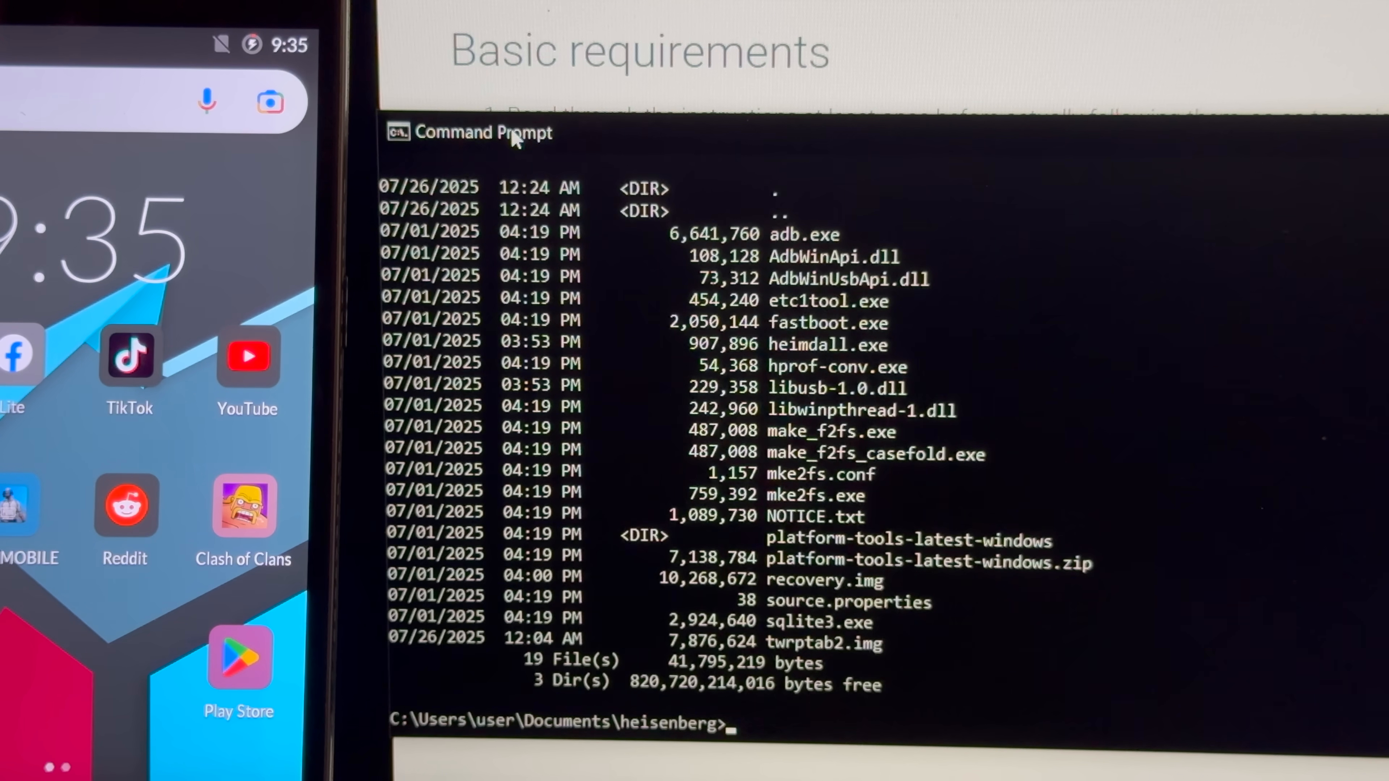
{"action": "type", "text": "sdb devices"}
{"action": "type", "text": "ad"}
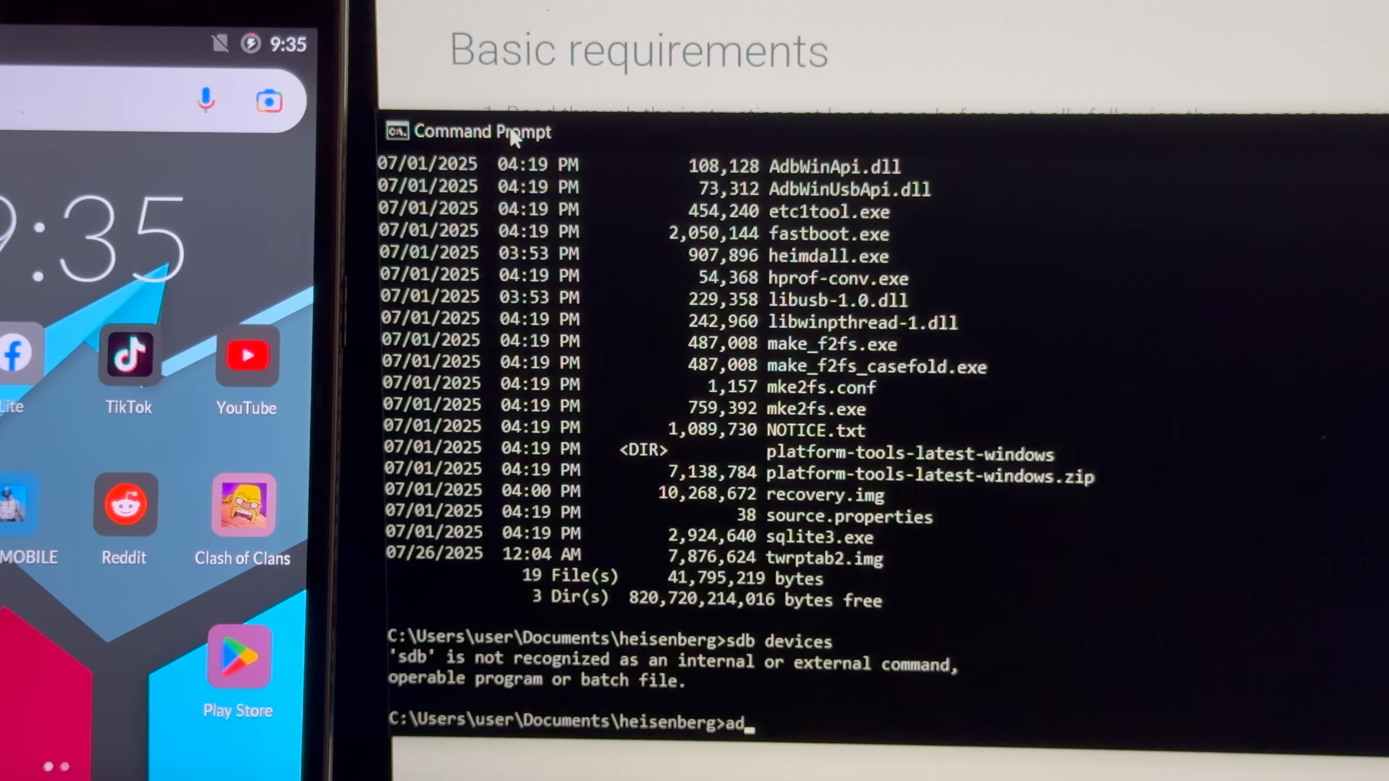
{"action": "type", "text": "b devices"}
{"action": "key", "text": "Enter"}
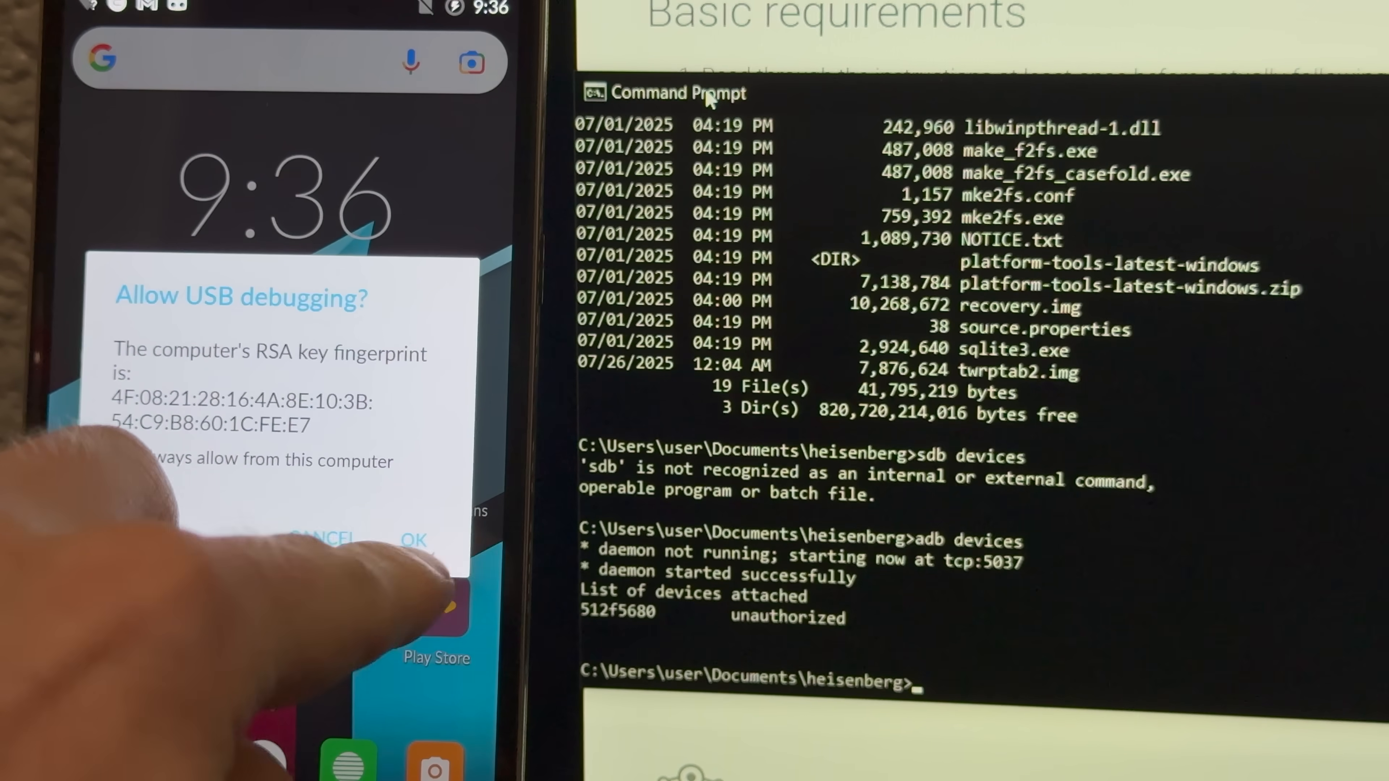
{"action": "left_click", "coordinate": [414, 540]}
{"action": "type", "text": "adb -d reboot bootloader"}
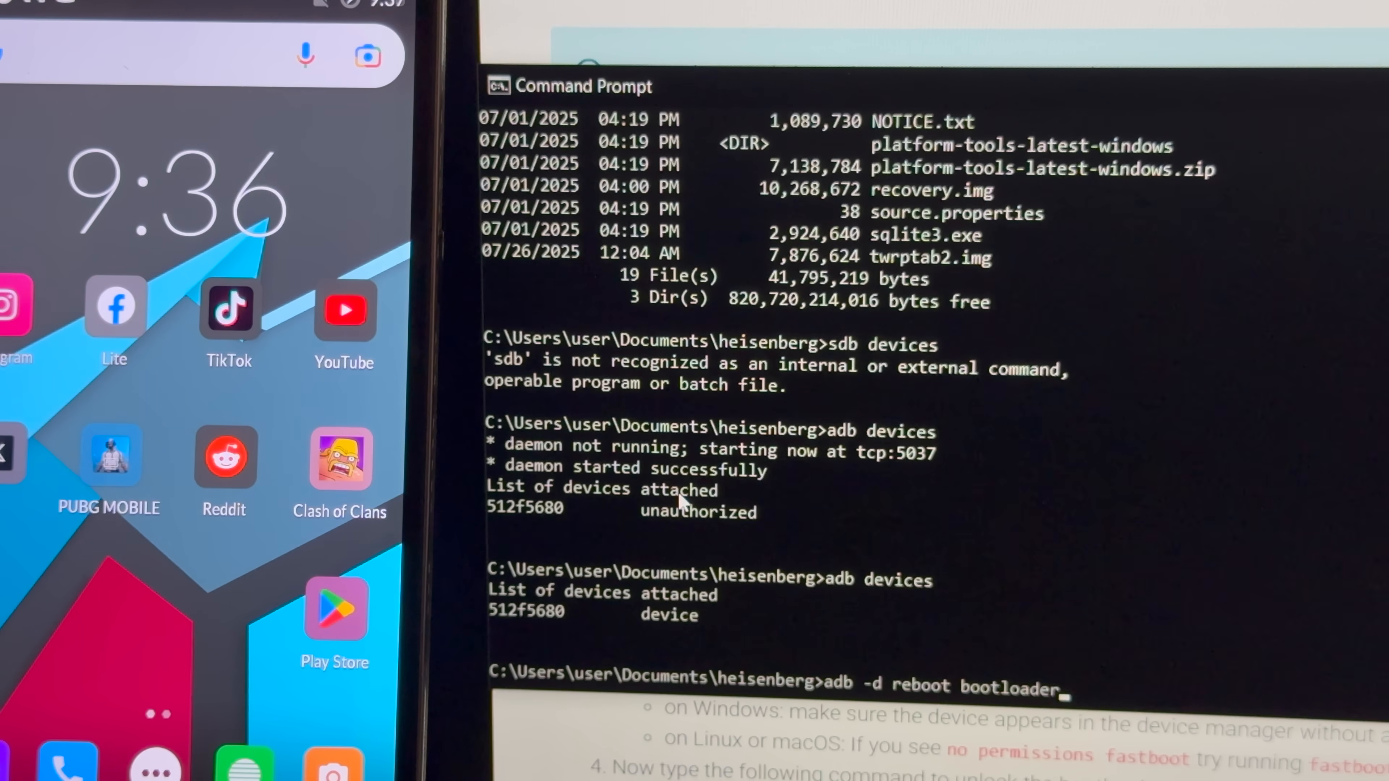
Run adb -d reboot bootloader to send the phone into fastboot mode
{"action": "key", "text": "enter"}
{"action": "type", "text": "fast"}
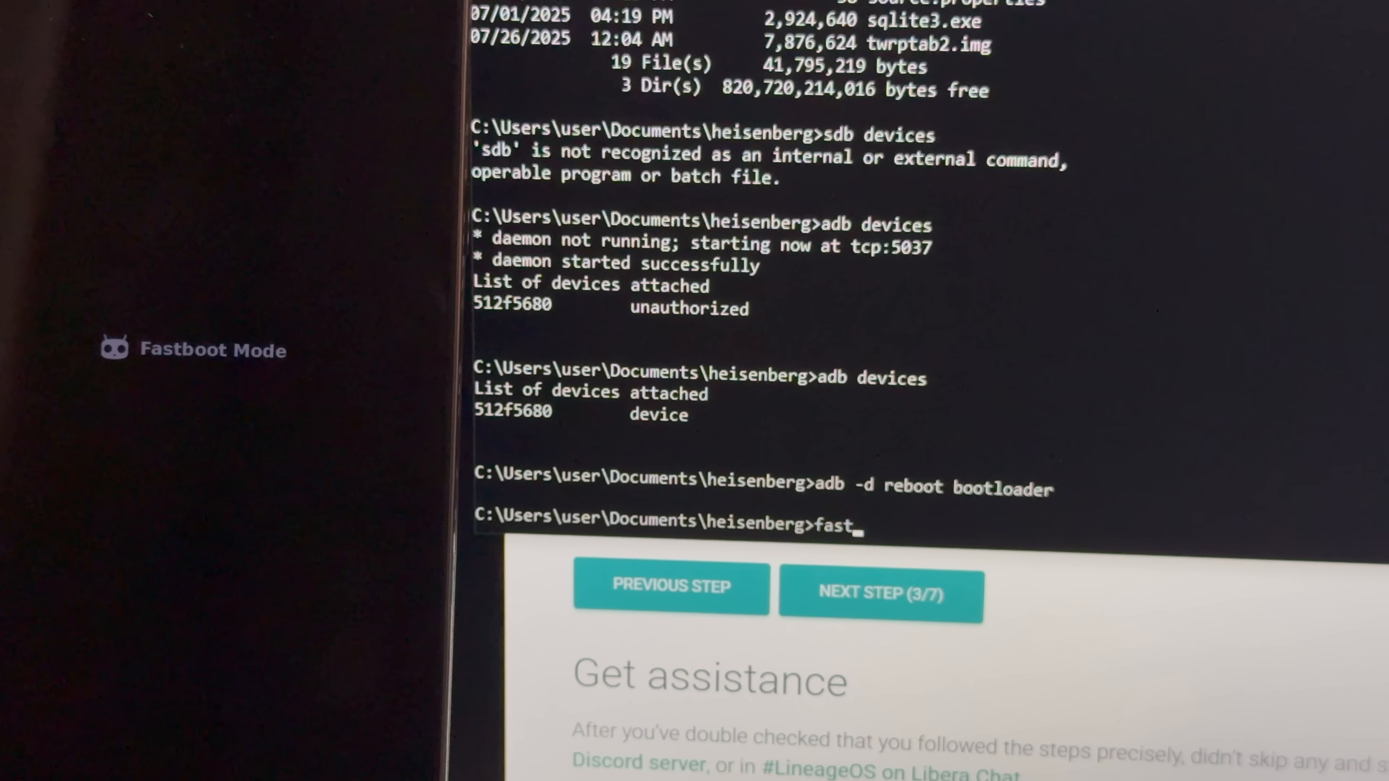
{"action": "type", "text": "bo"}
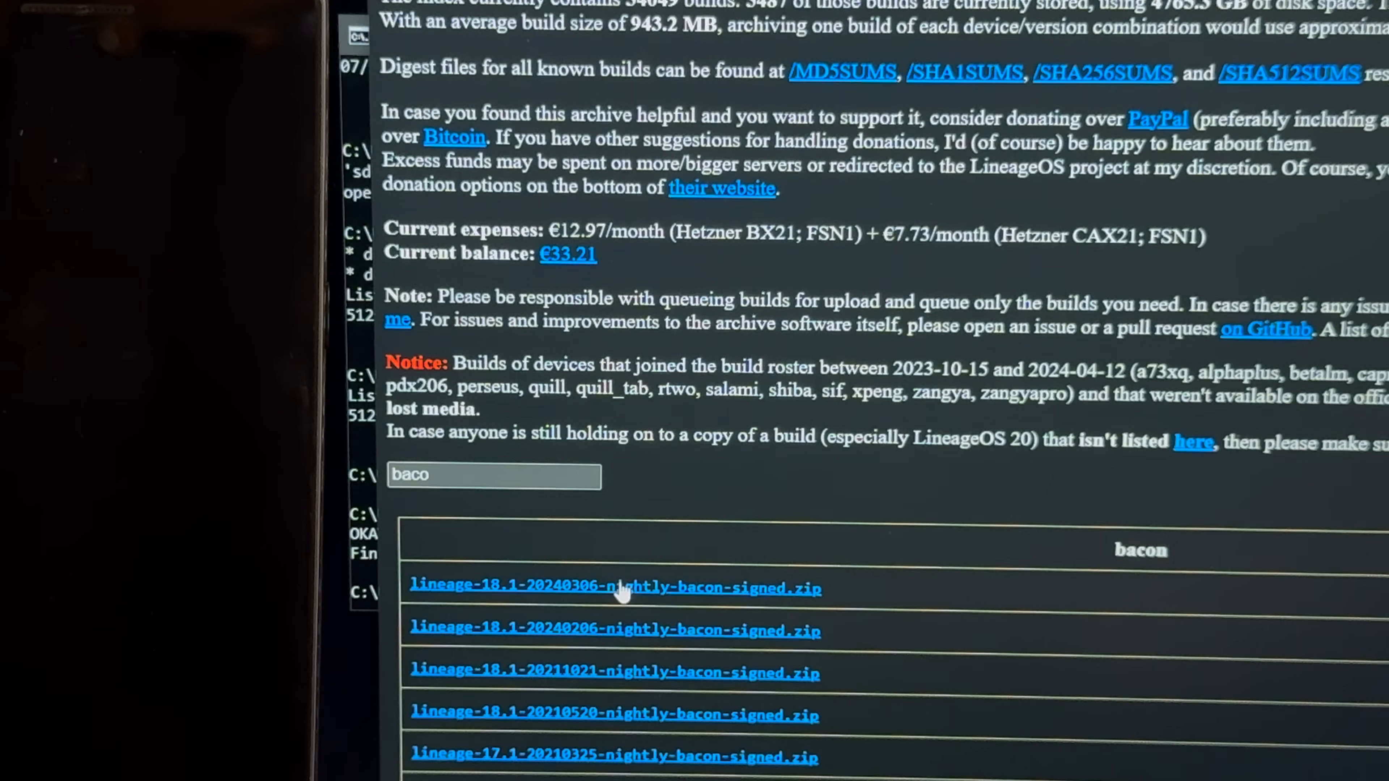
Download lineage-18.1-20240306-nightly-bacon-signed.zip from the archive
{"action": "left_click", "coordinate": [615, 586]}
{"action": "type", "text": "fastboot"}
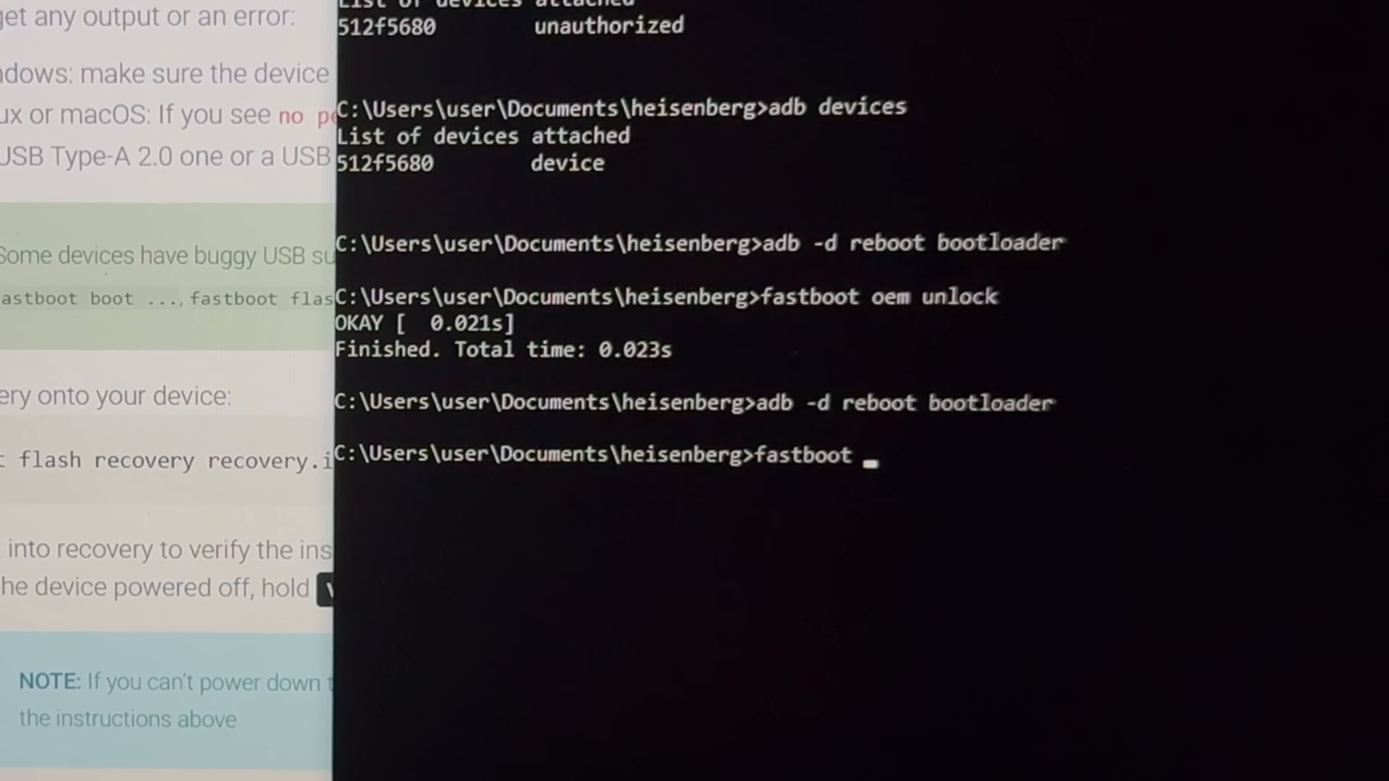
Run fastboot flash recovery optwrp.img, retrying until the recovery flash succeeds
{"action": "type", "text": "flash recovery"}
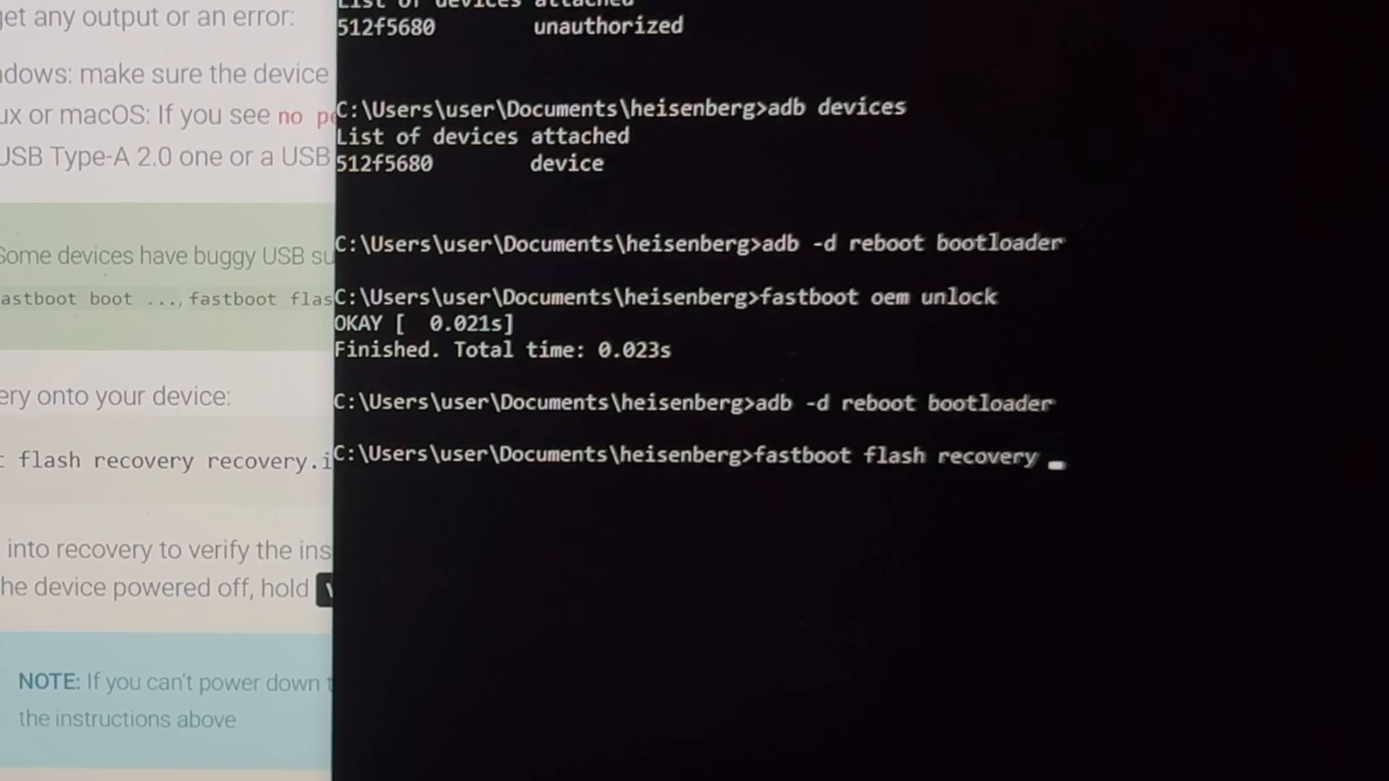
{"action": "type", "text": "optwrp.img"}
{"action": "type", "text": "fastboot devices"}
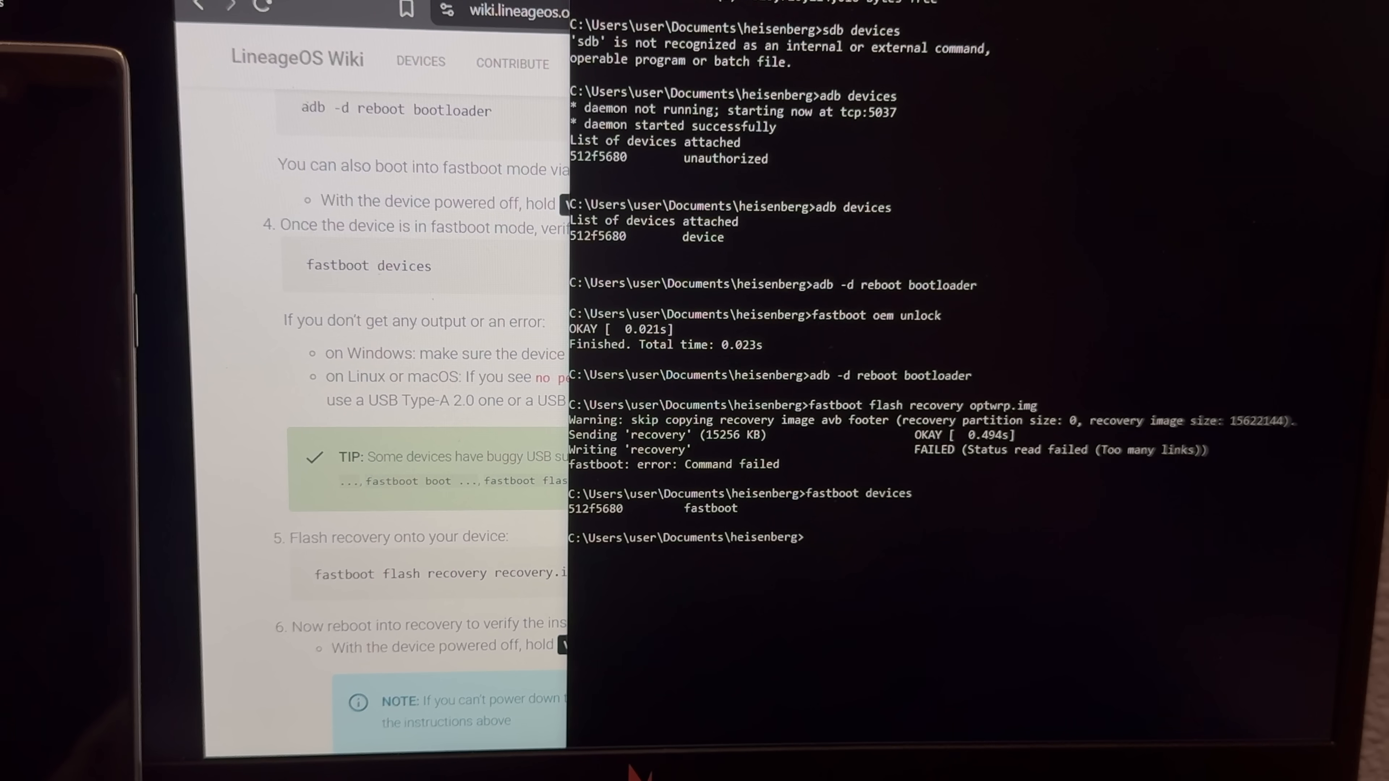
{"action": "type", "text": "fastboot flash recovery optwrp.img"}
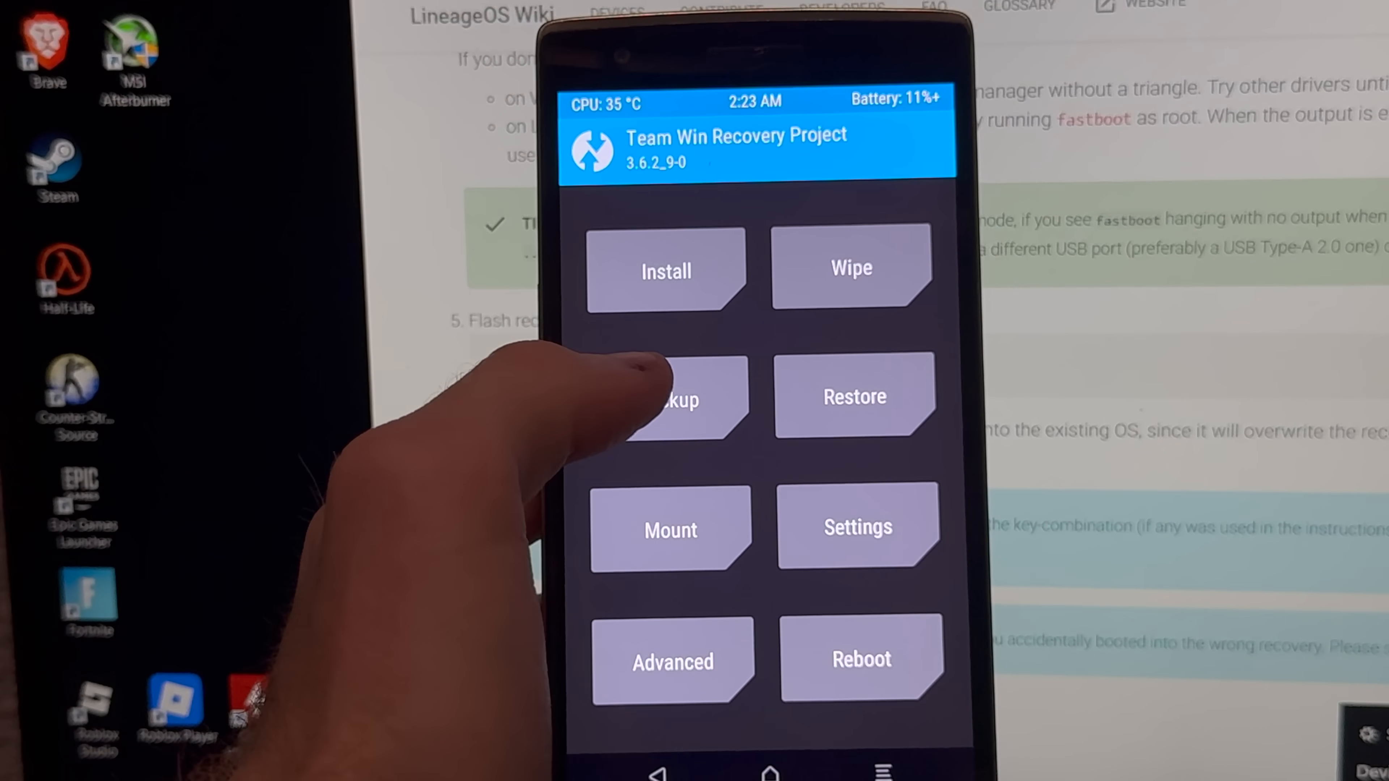
Factory-reset the phone from TWRP's Wipe menu and return to the main menu
{"action": "left_click", "coordinate": [851, 268]}
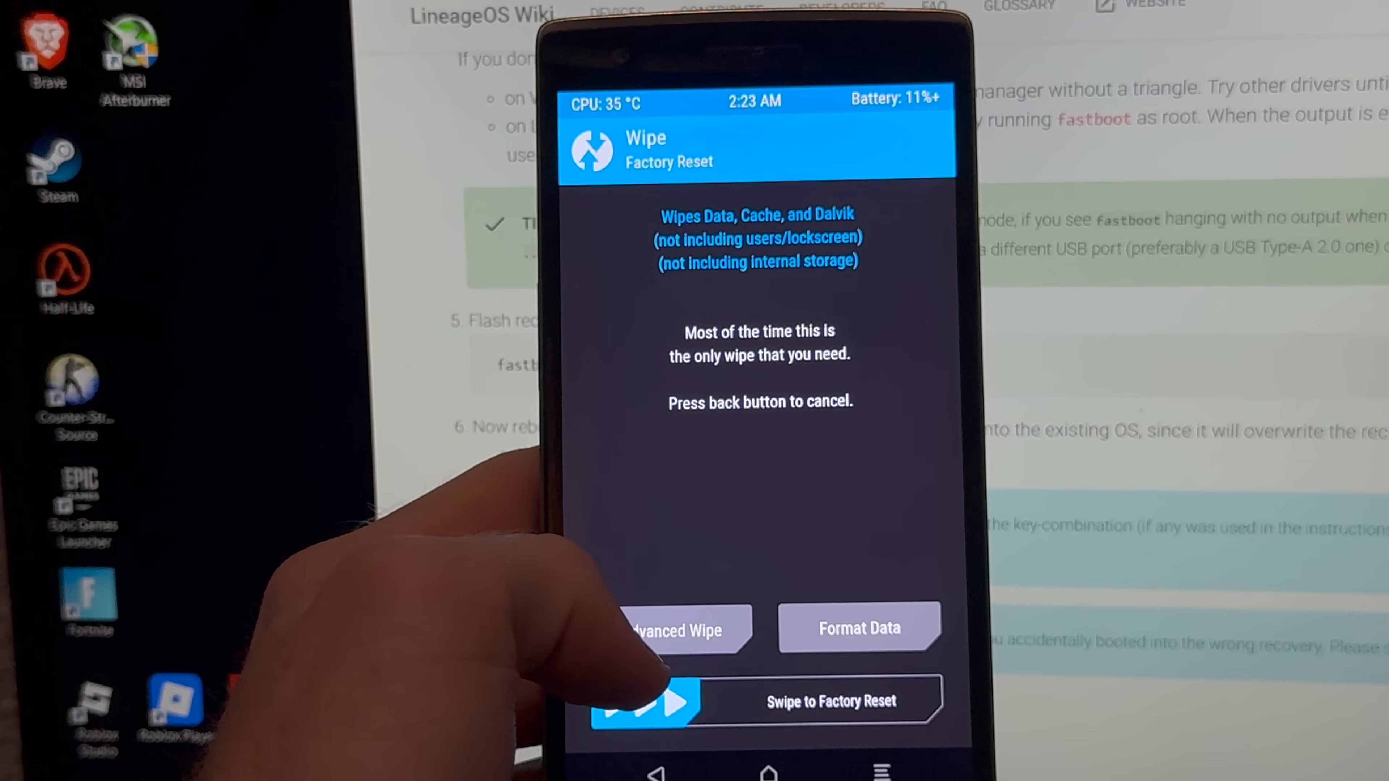
{"action": "left_click", "coordinate": [673, 628]}
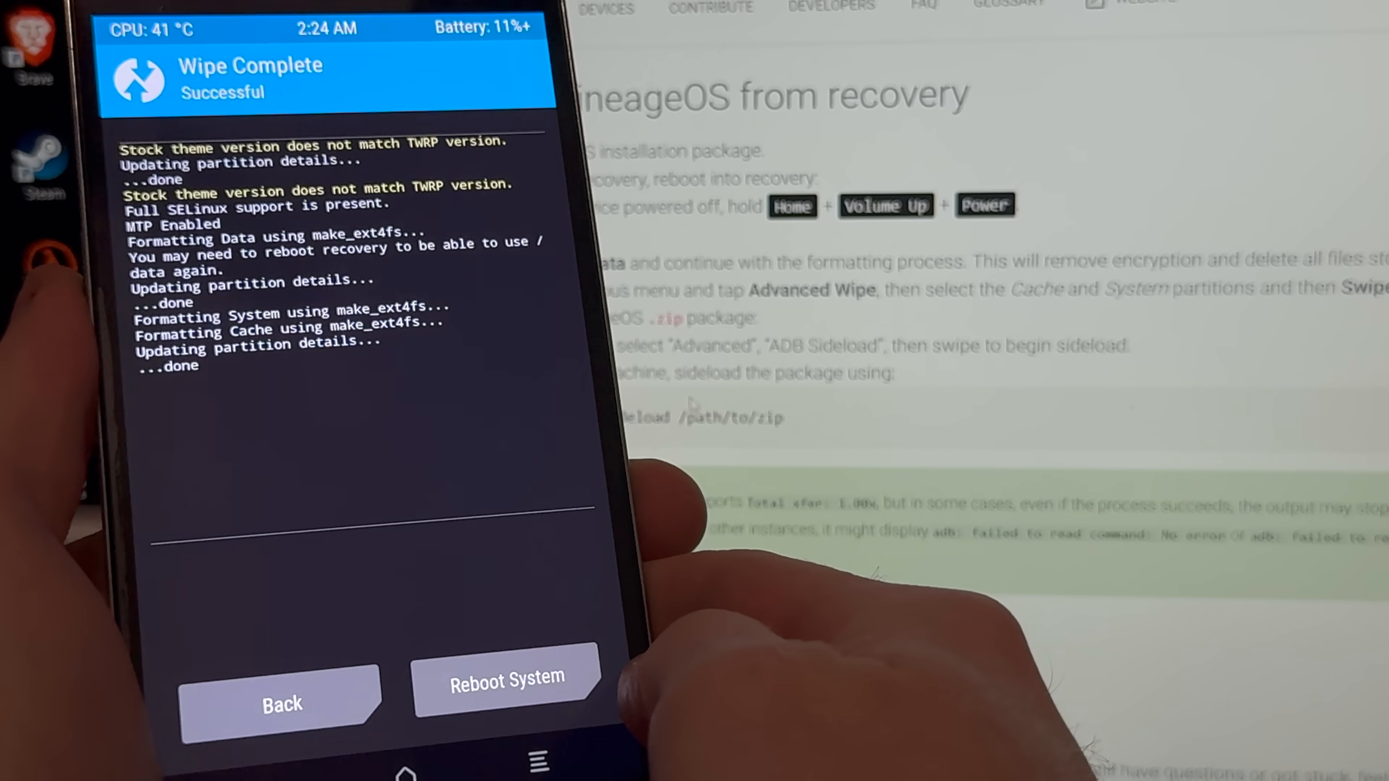
{"action": "left_click", "coordinate": [281, 703]}
{"action": "type", "text": "adb"}
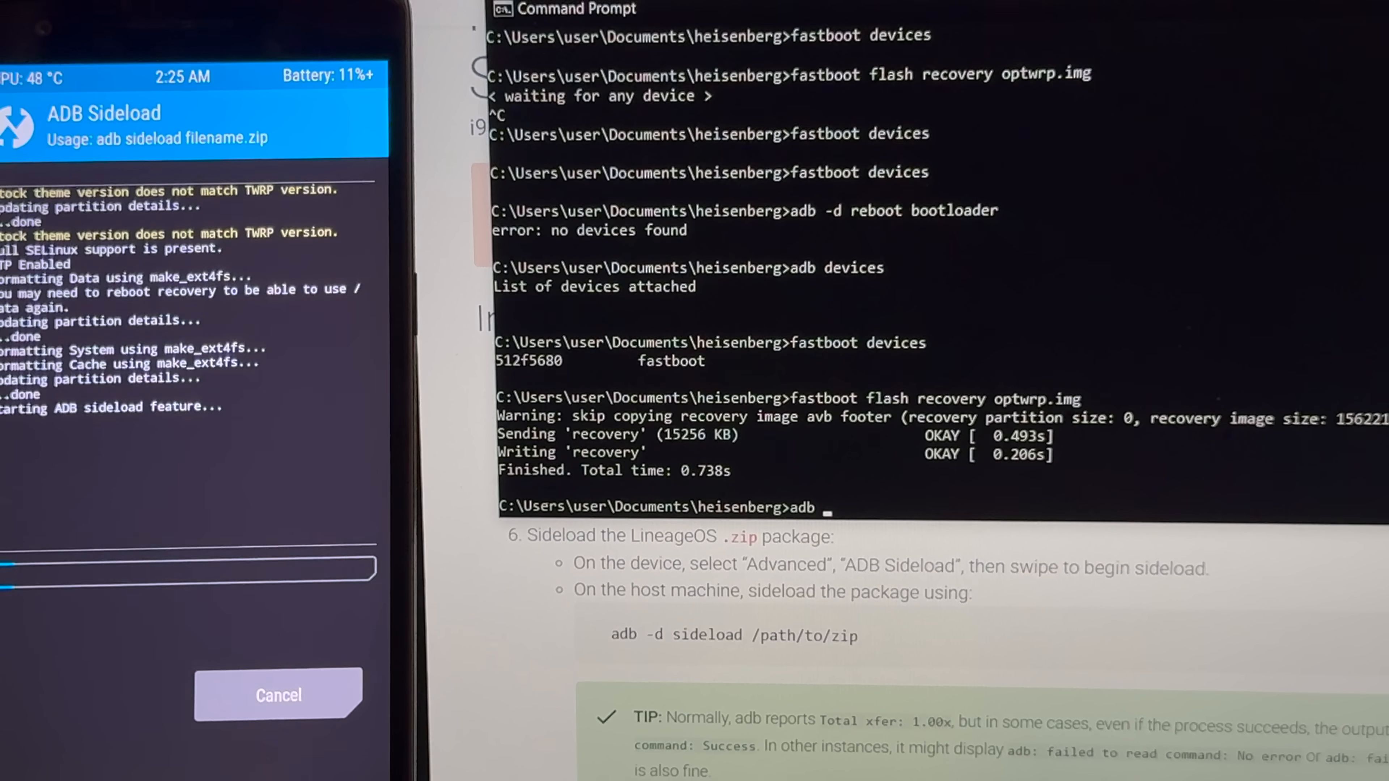
Run adb -d sideload lineageop.zip to send the package to the phone
{"action": "type", "text": "-d sideload"}
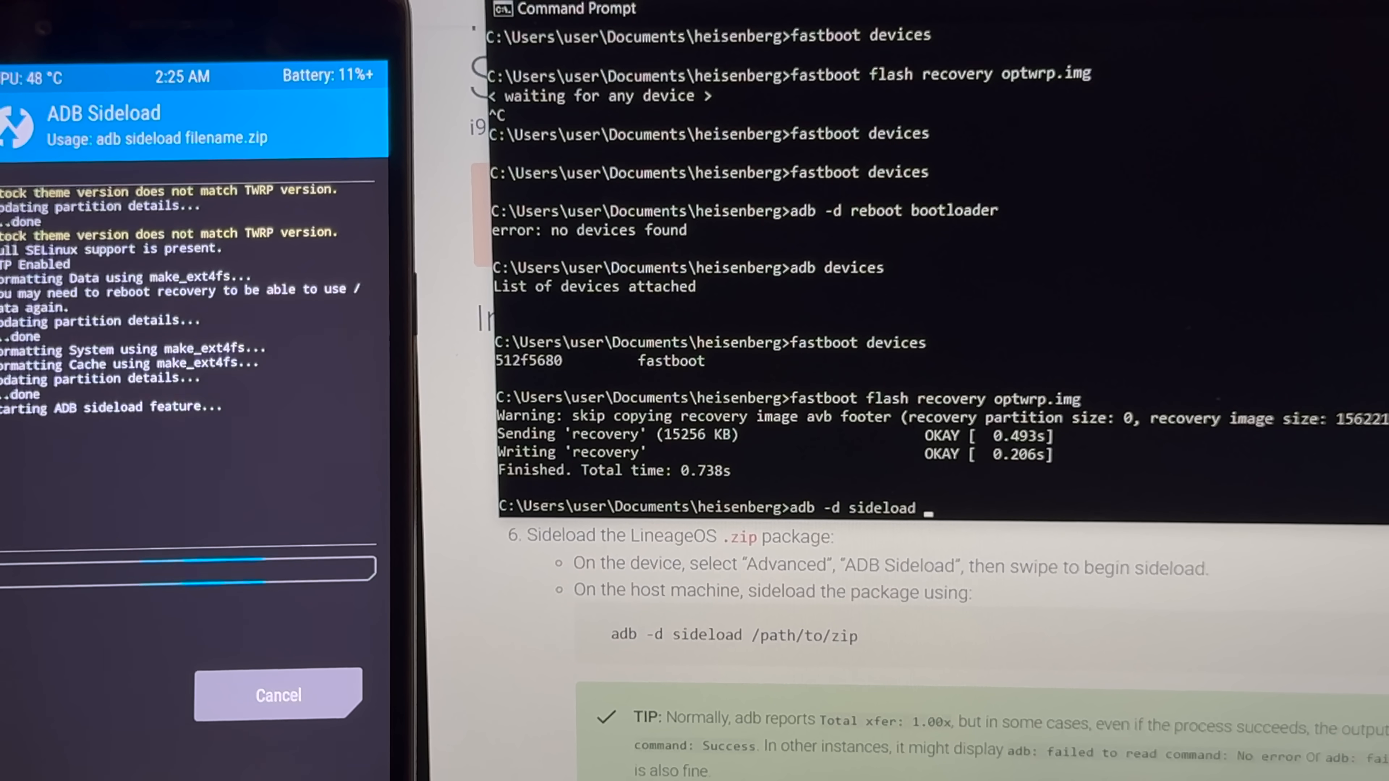
{"action": "type", "text": "lineageop."}
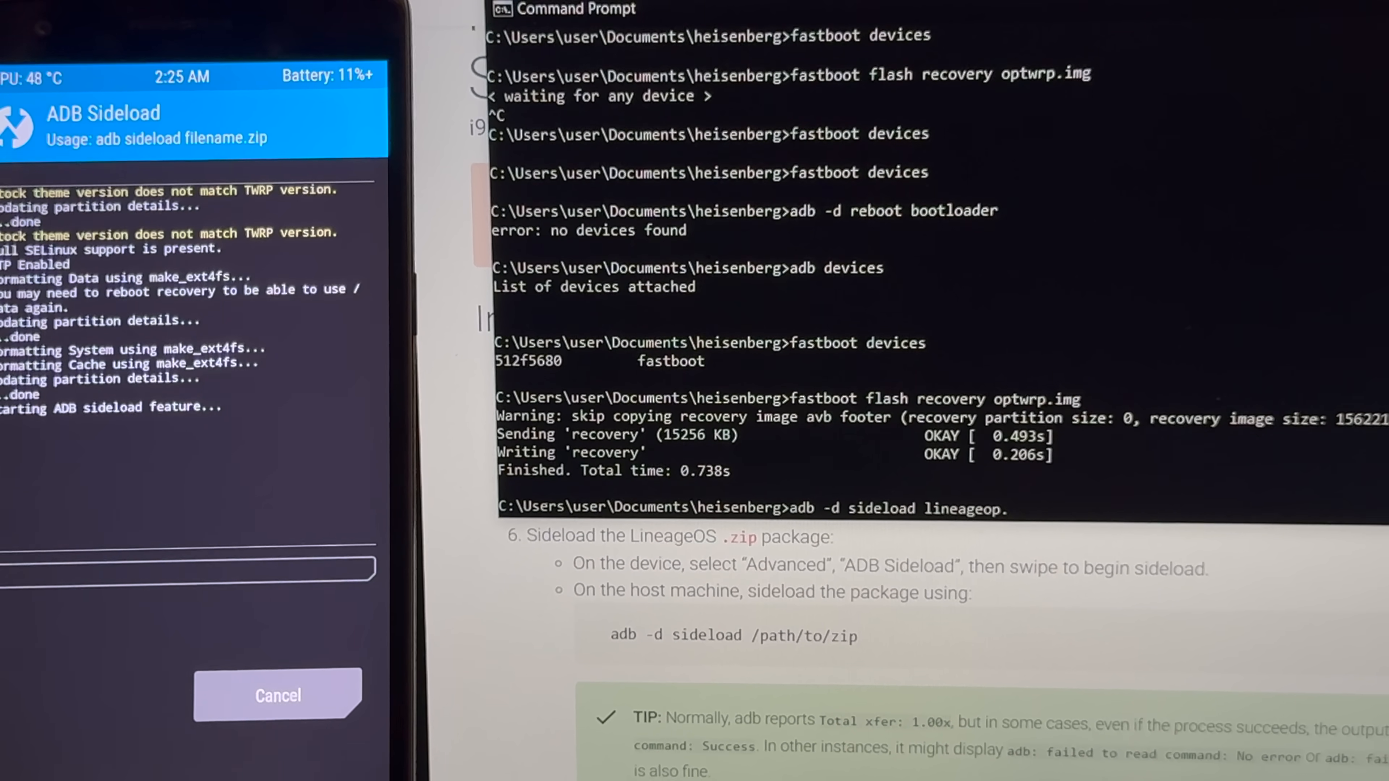
{"action": "key", "text": "enter"}
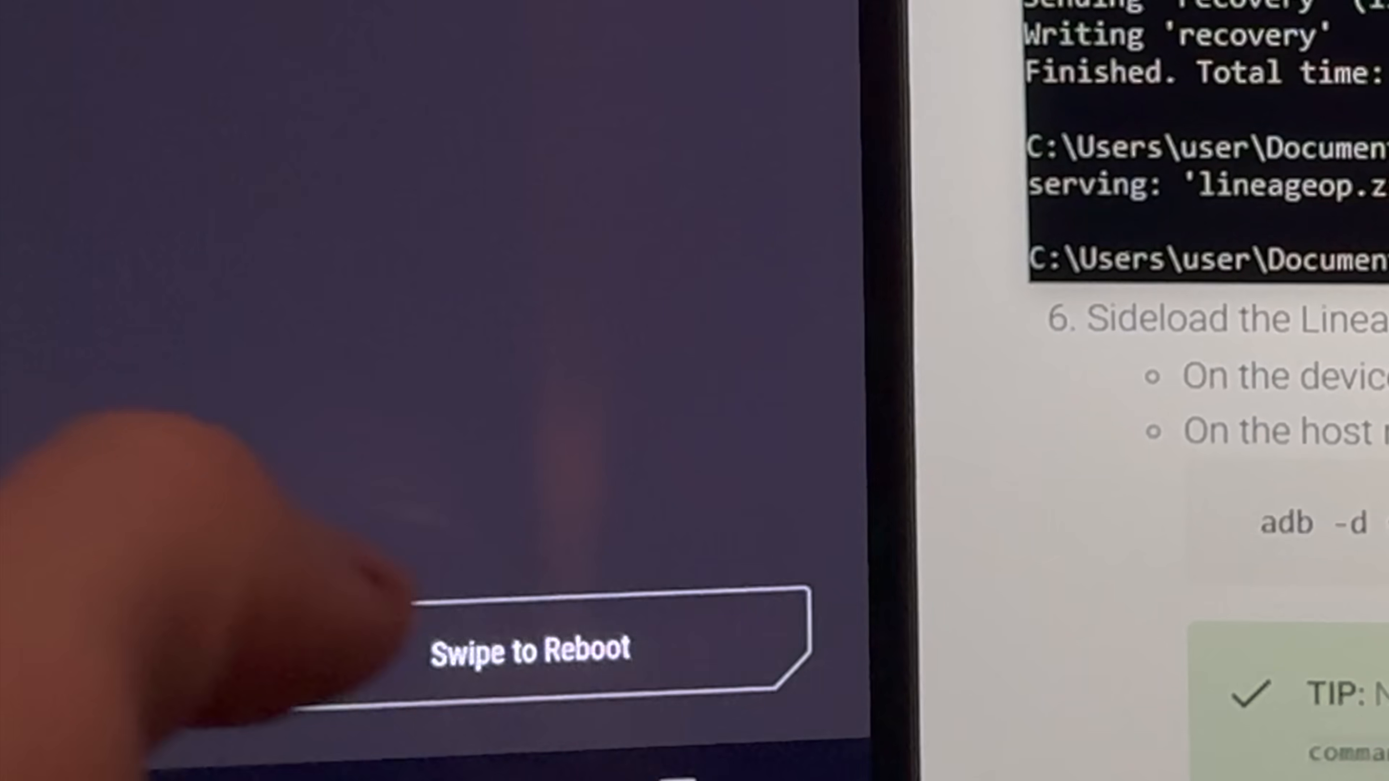
Swipe TWRP's reboot slider to boot the phone into LineageOS
{"action": "left_click_drag", "start_coordinate": [443, 647], "coordinate": [779, 646]}
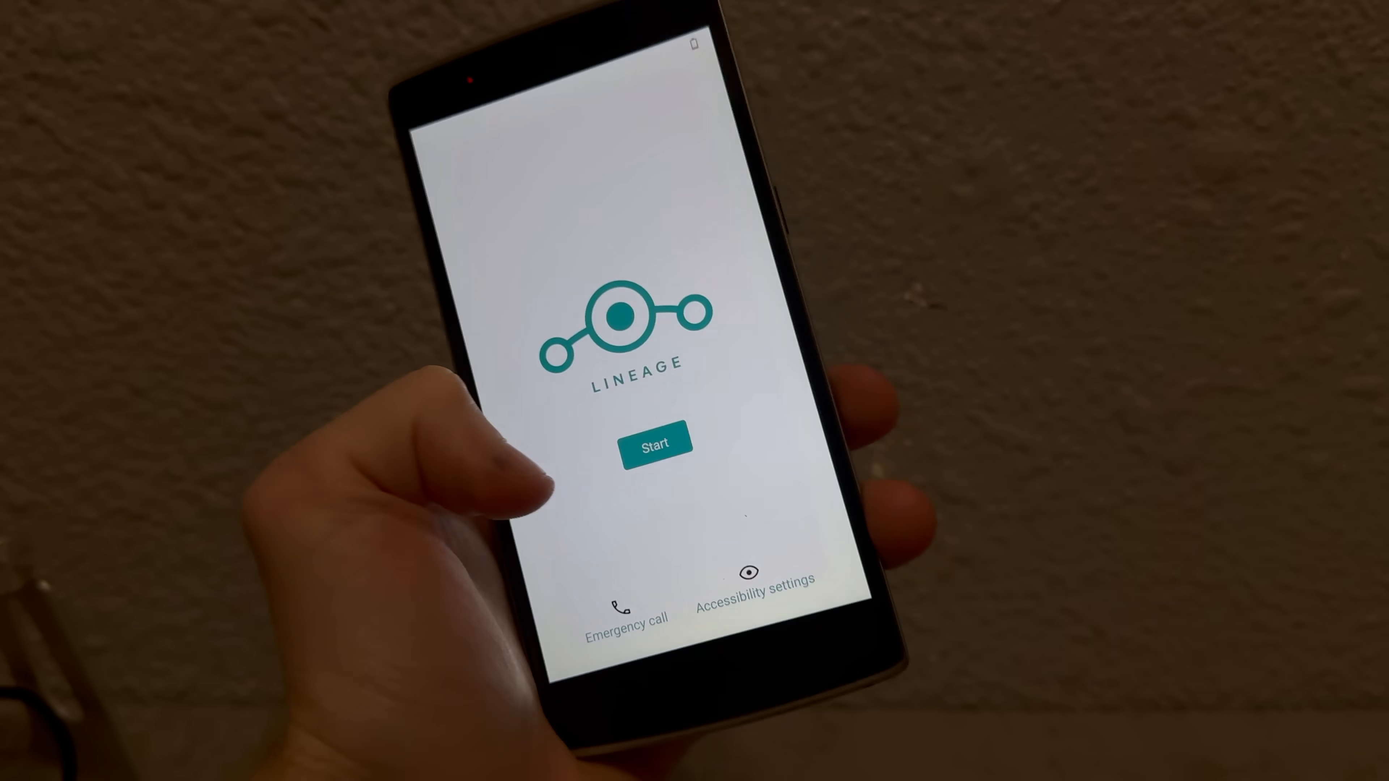
Start setup, keep English (United States), and finish the wizard to reach the home screen
{"action": "left_click", "coordinate": [654, 443]}
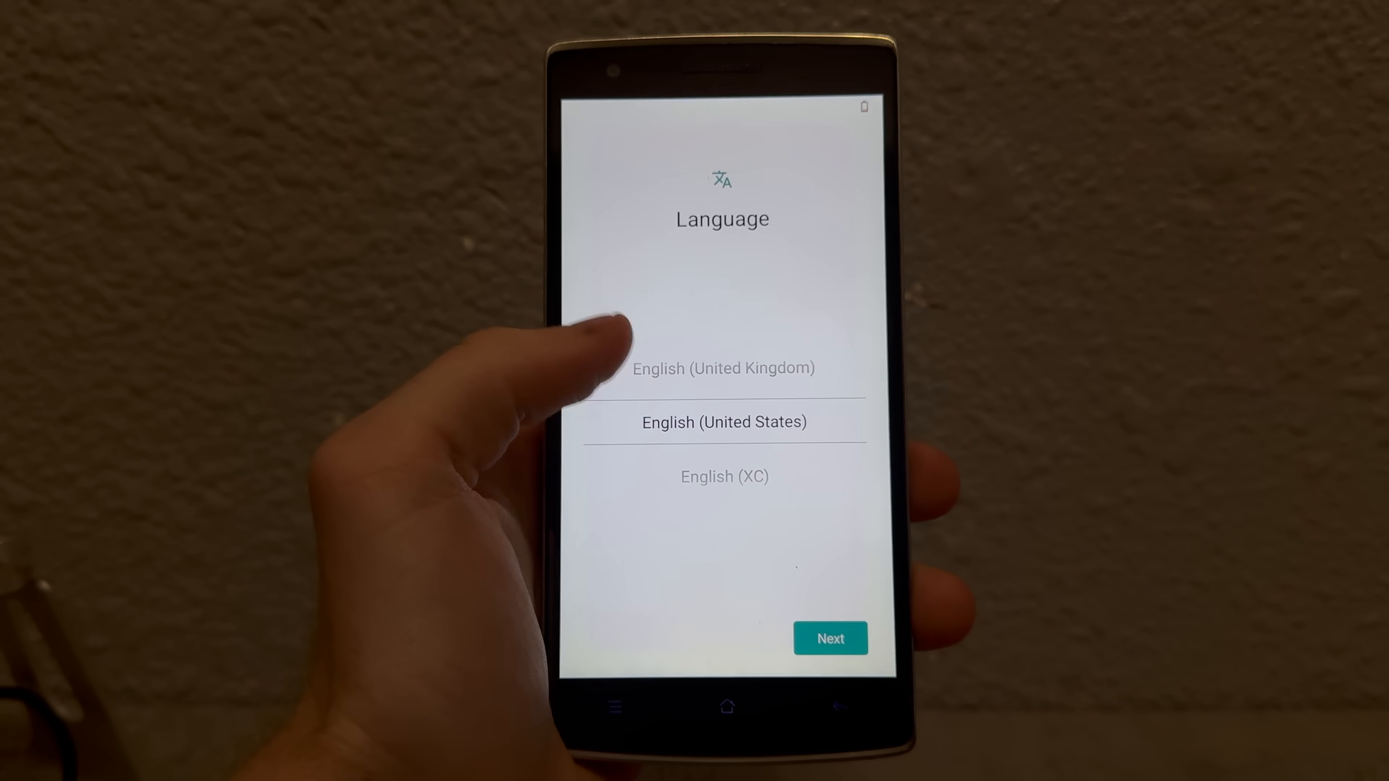
{"action": "left_click", "coordinate": [828, 638]}
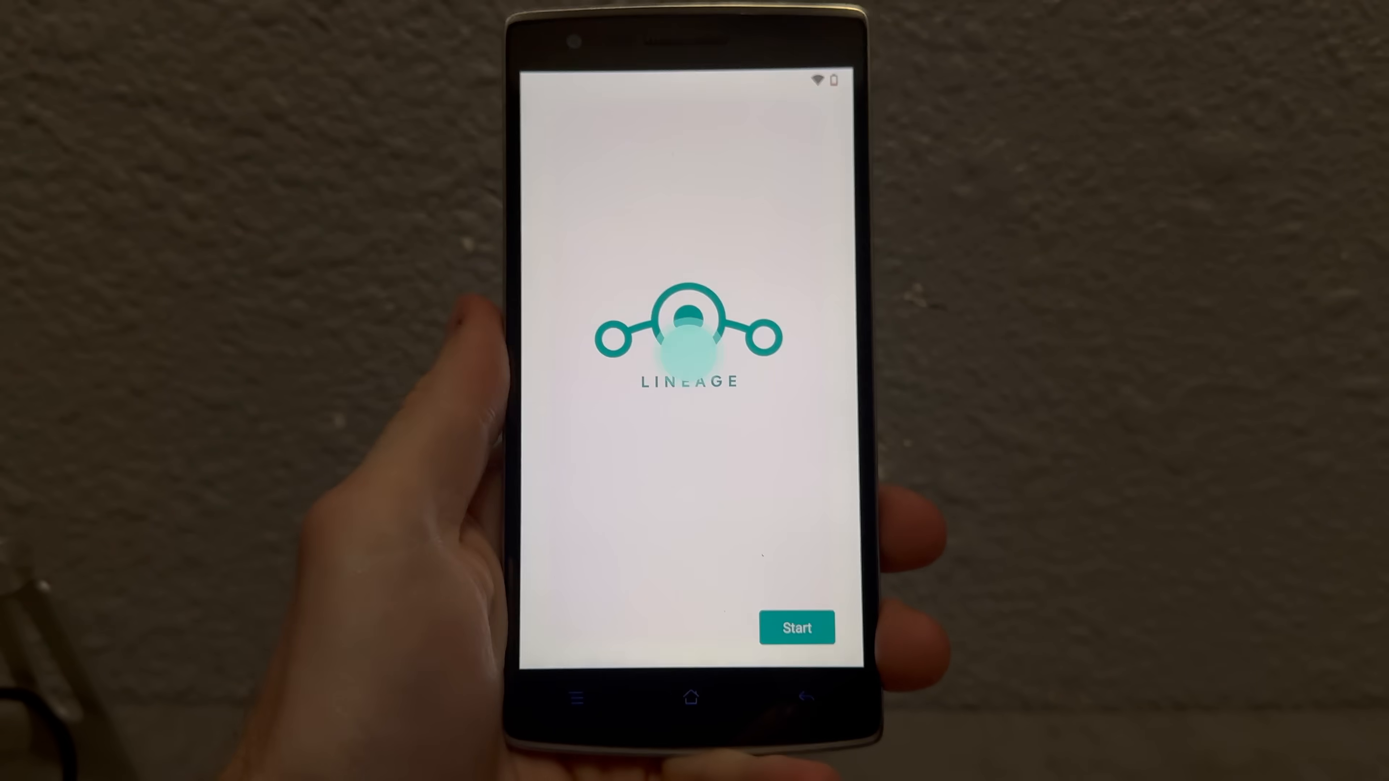
{"action": "left_click", "coordinate": [795, 627]}
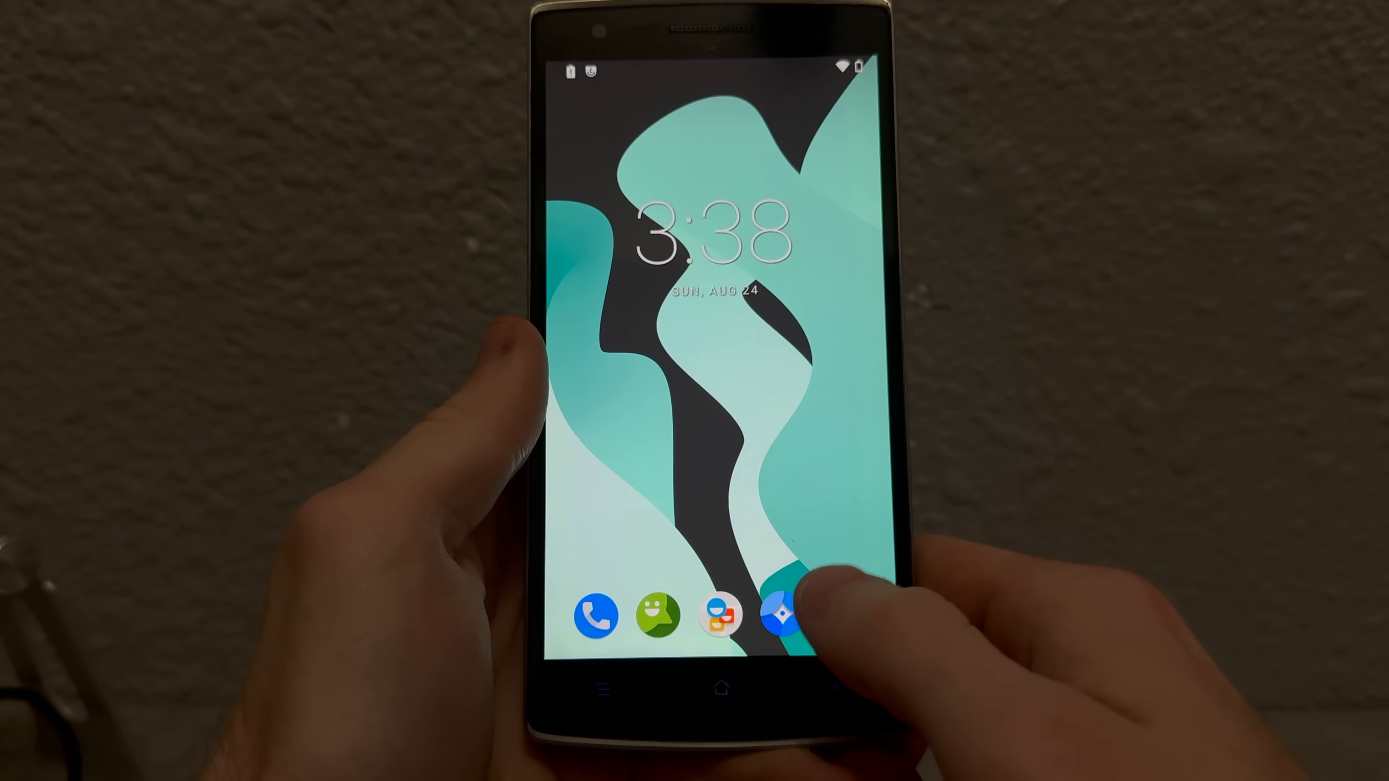
In the browser, reach the Aurora Store page on f-droid.org and scroll through it
{"action": "left_click", "coordinate": [781, 614]}
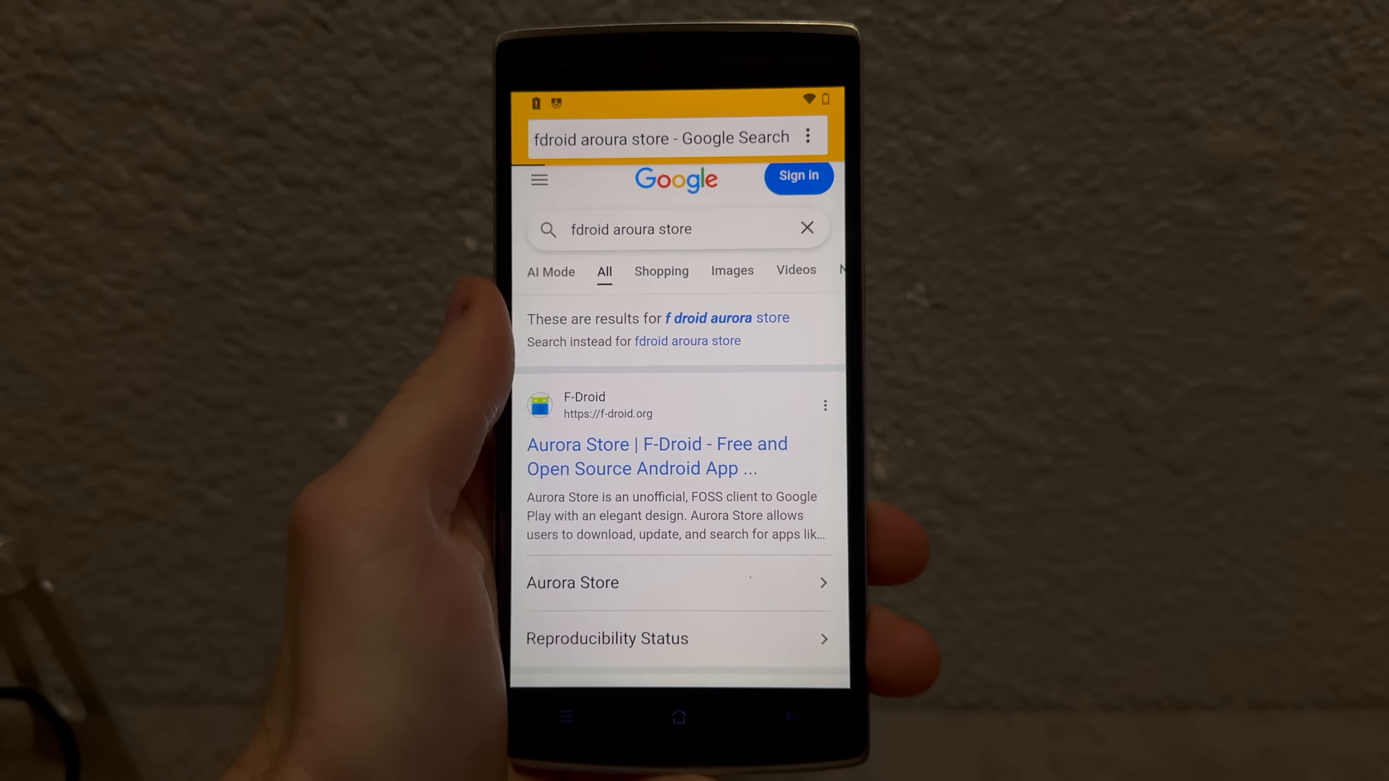
{"action": "left_click", "coordinate": [656, 456]}
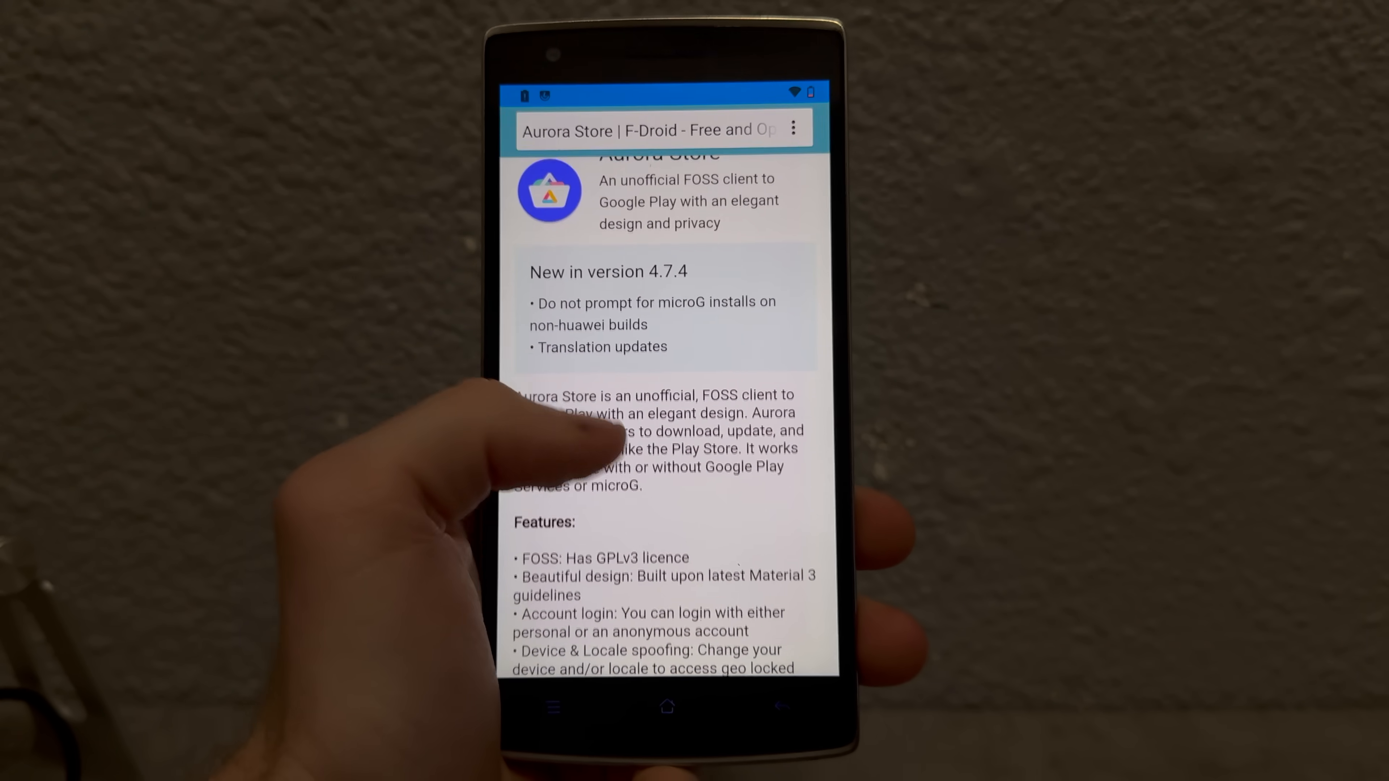
{"action": "scroll", "scroll_direction": "down", "scroll_amount": 3}
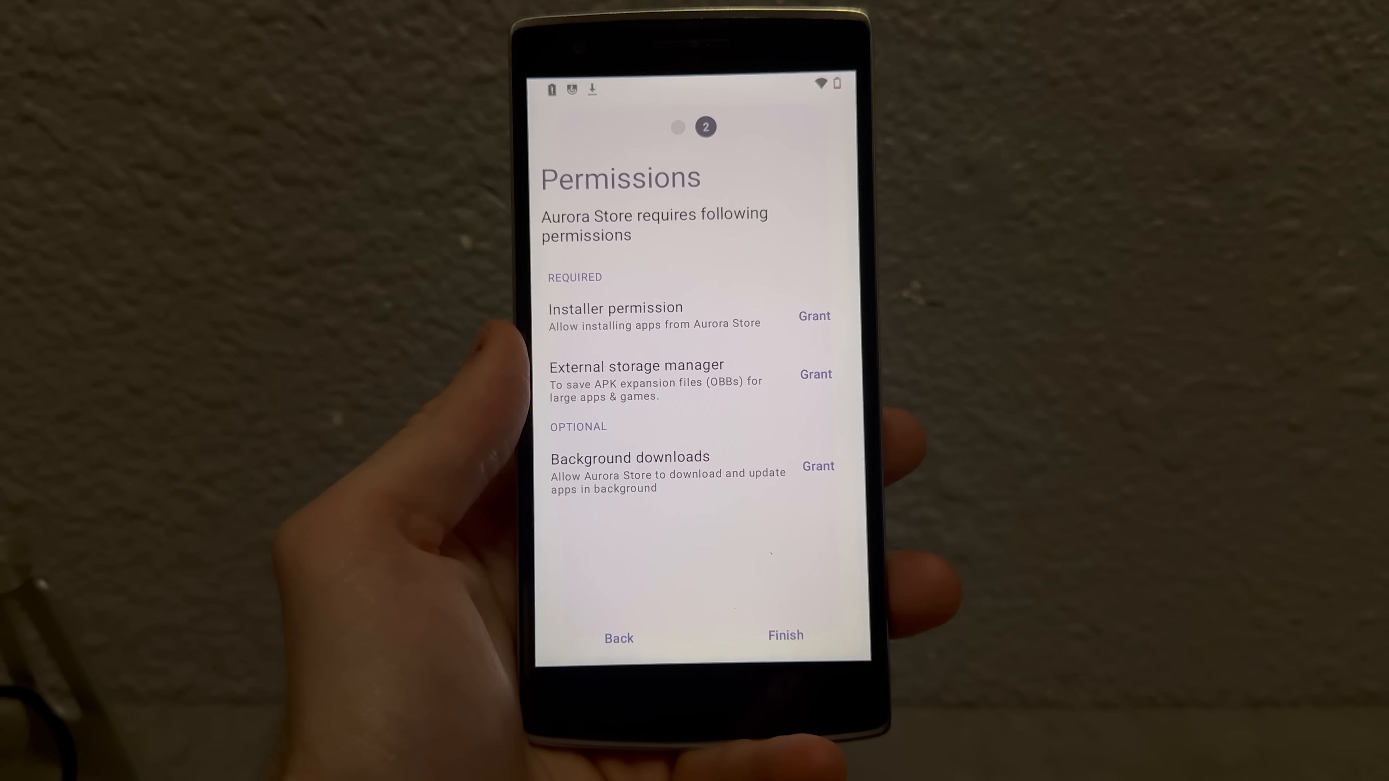
Grant Aurora Store's permissions, then install Roblox from its app page
{"action": "left_click", "coordinate": [785, 635]}
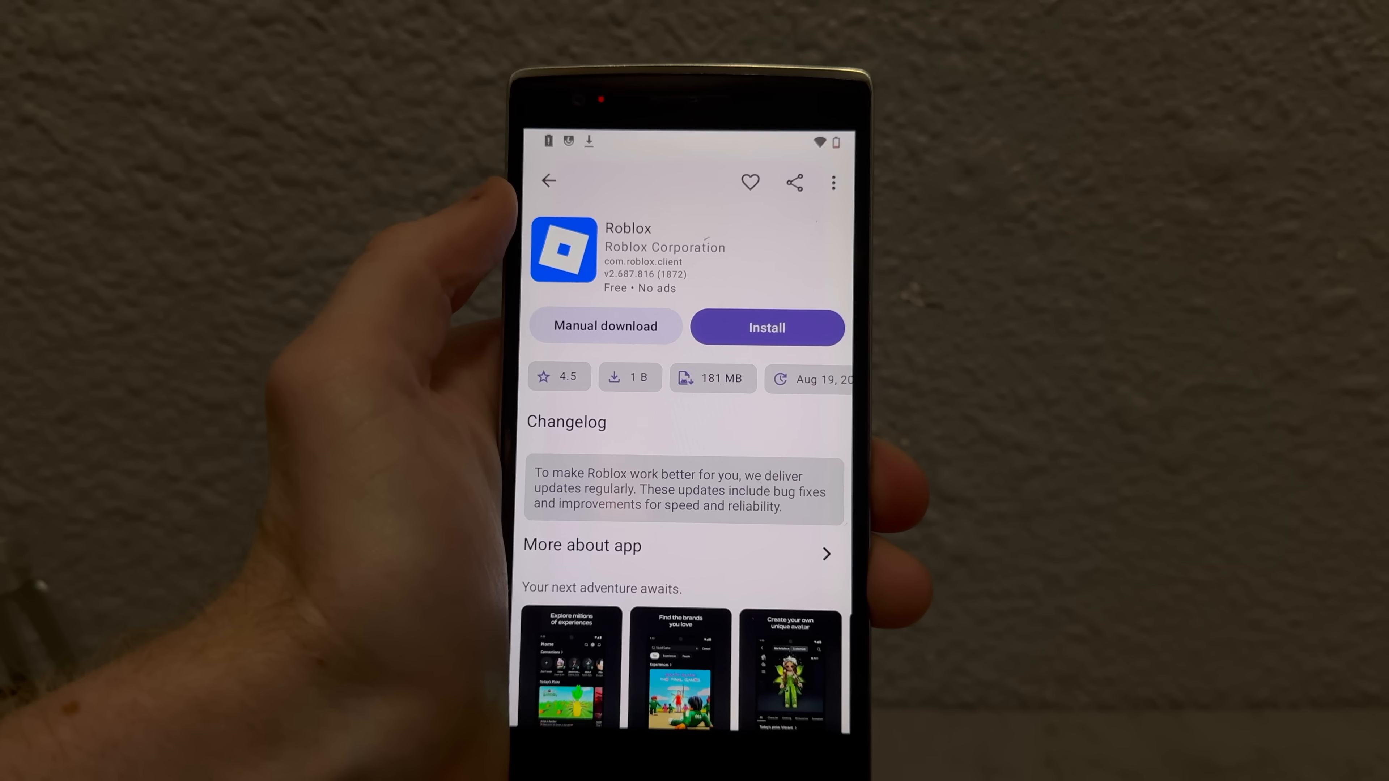
{"action": "left_click", "coordinate": [766, 327]}
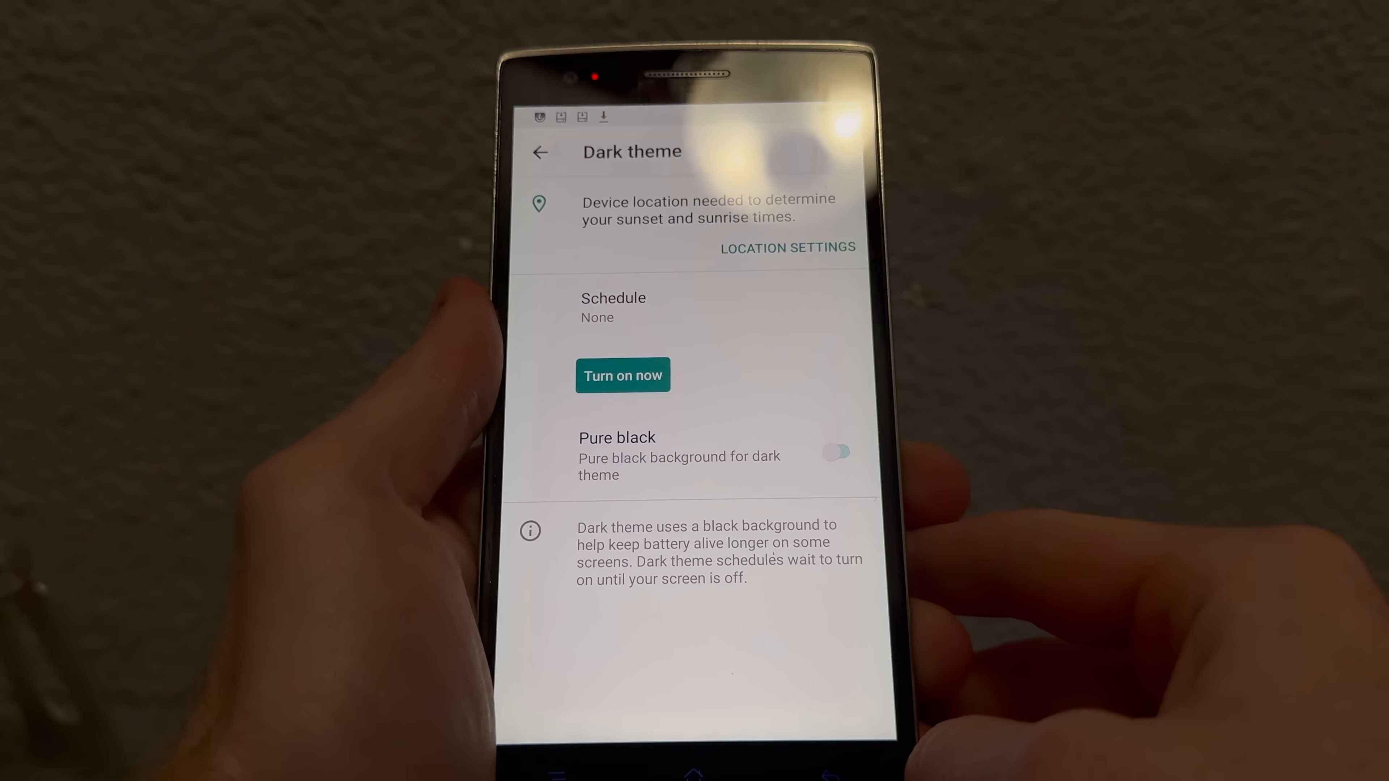
Turn on the dark theme now from Settings > Display > Dark theme
{"action": "left_click", "coordinate": [622, 375]}
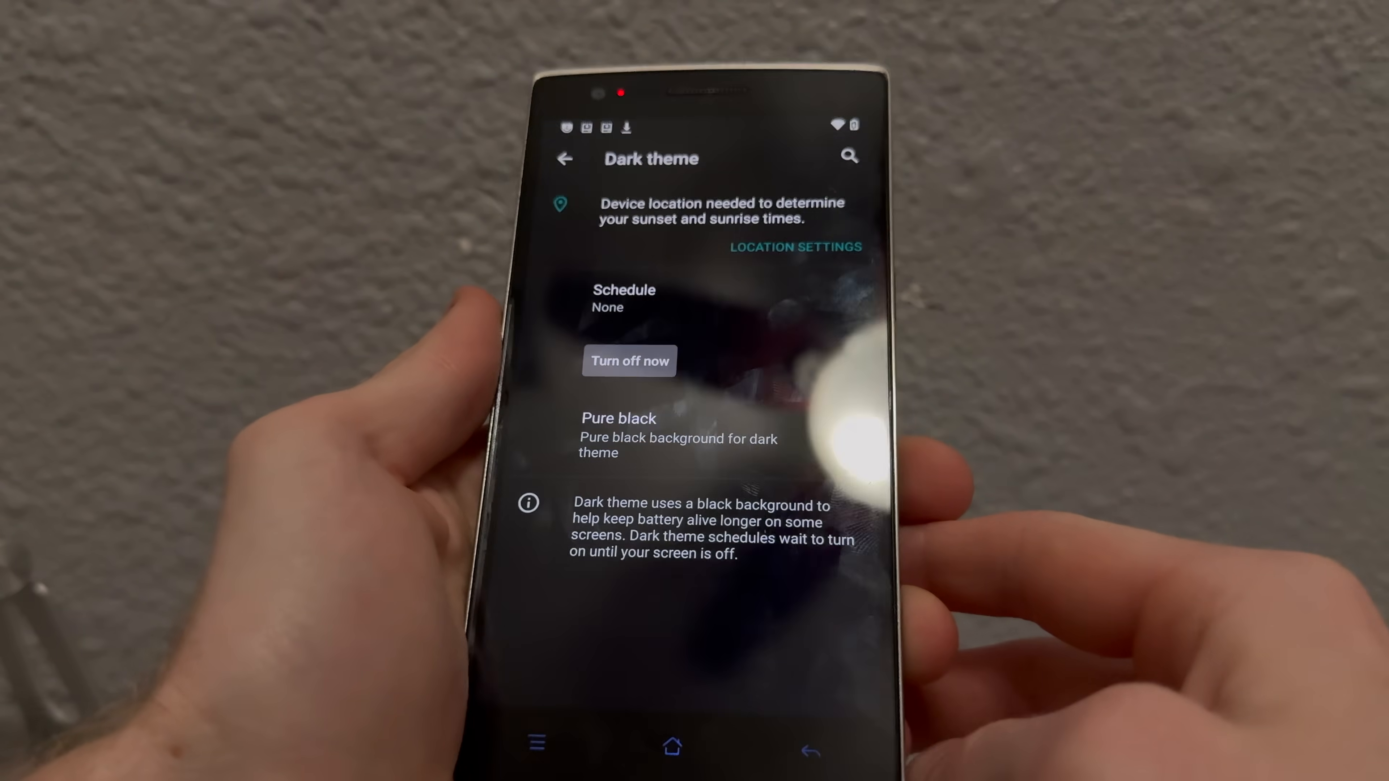
{"action": "left_click", "coordinate": [824, 420]}
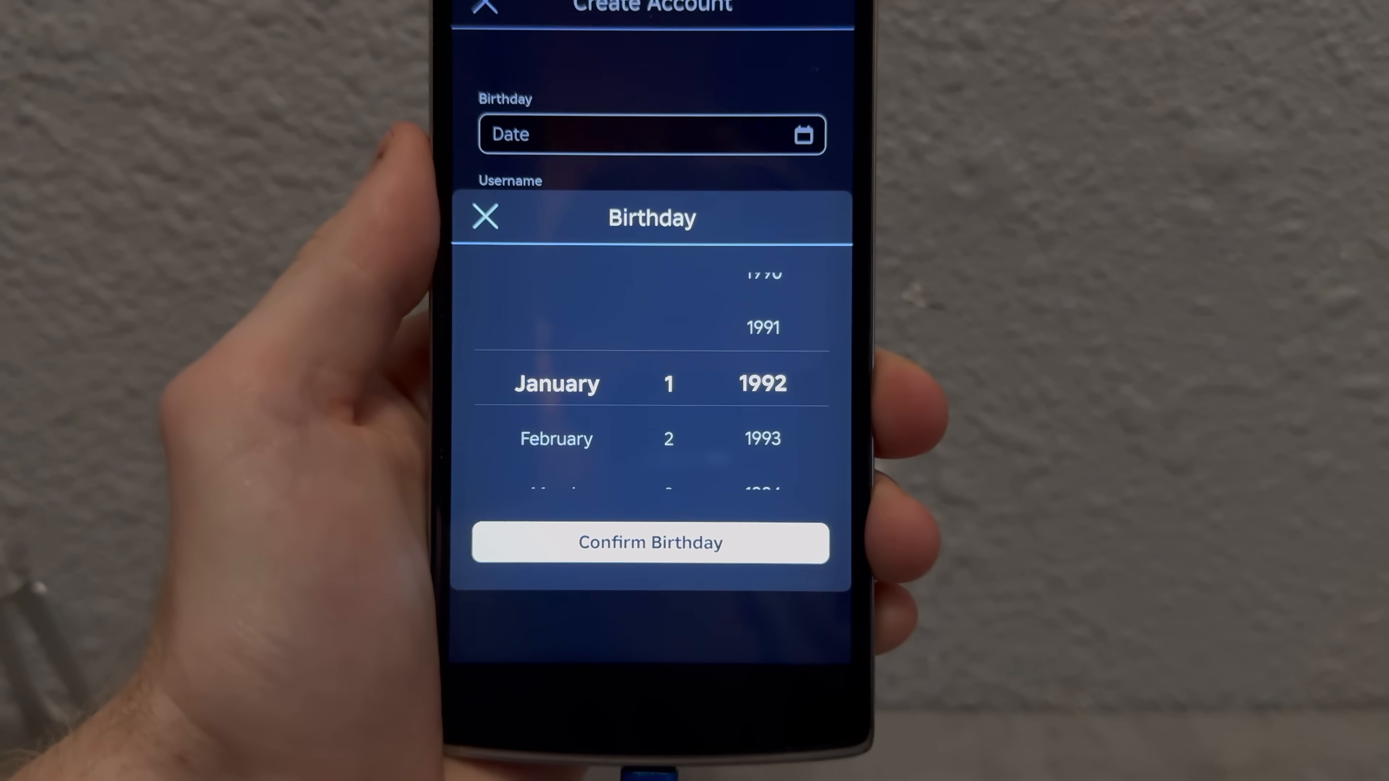
Scroll the birthday wheel to set a date, then start Natural Disaster Survival
{"action": "scroll", "scroll_direction": "down", "scroll_amount": 3}
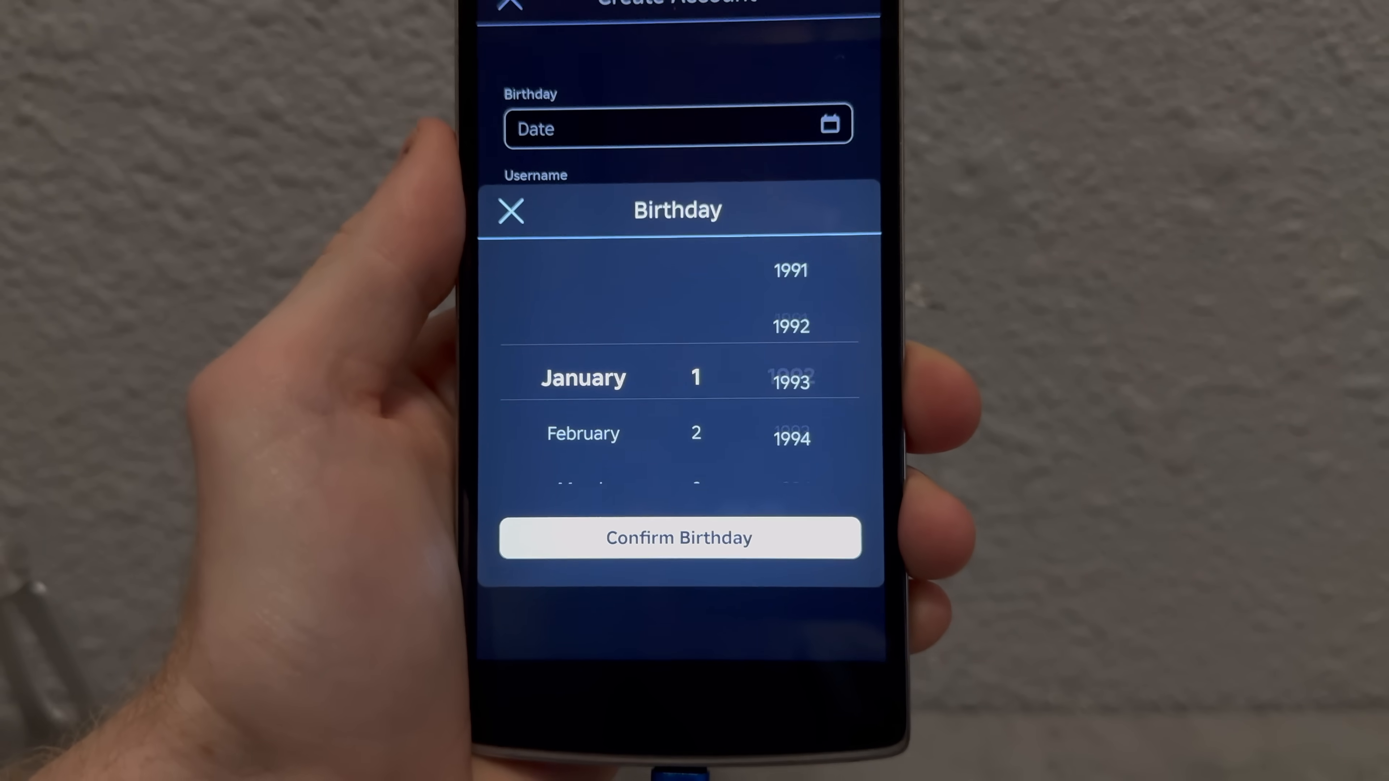
{"action": "scroll", "scroll_direction": "down", "scroll_amount": 3}
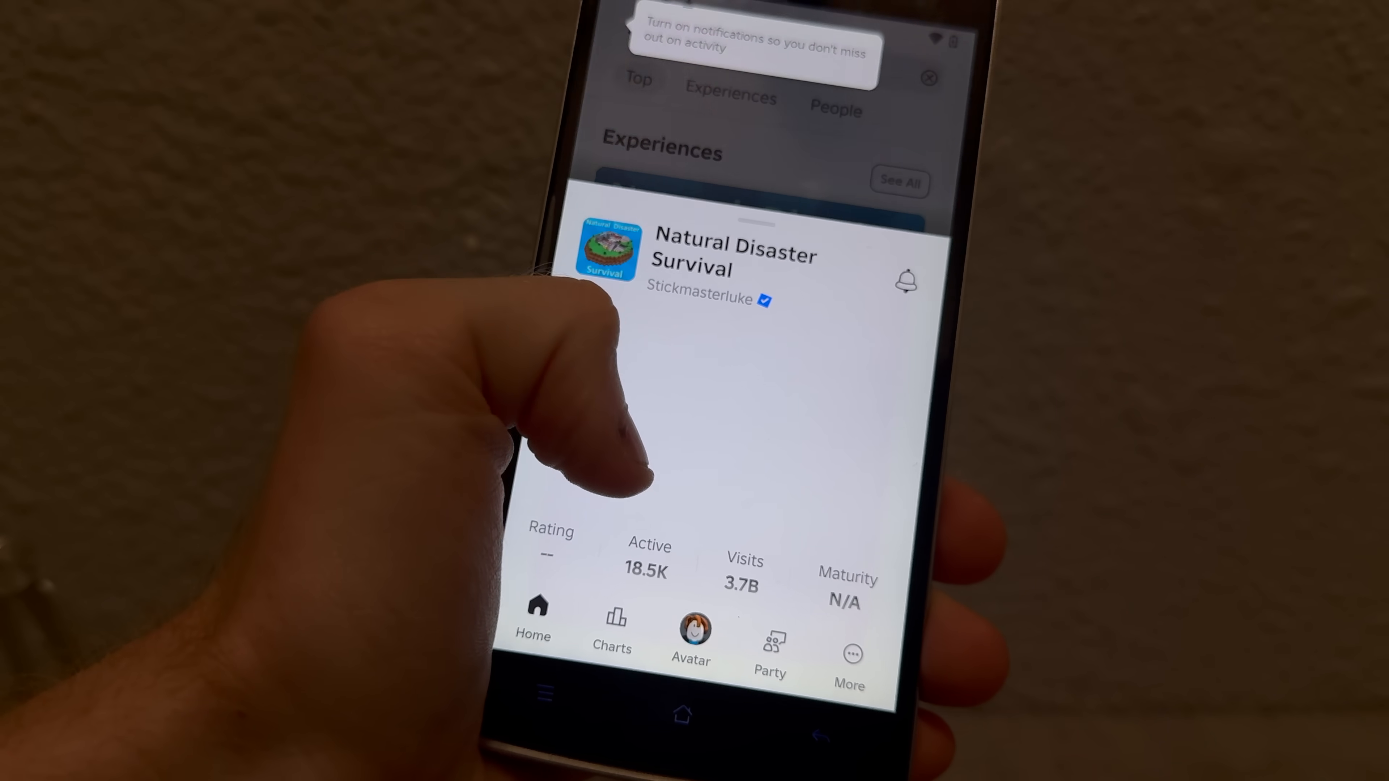
{"action": "scroll", "scroll_direction": "down", "scroll_amount": 3}
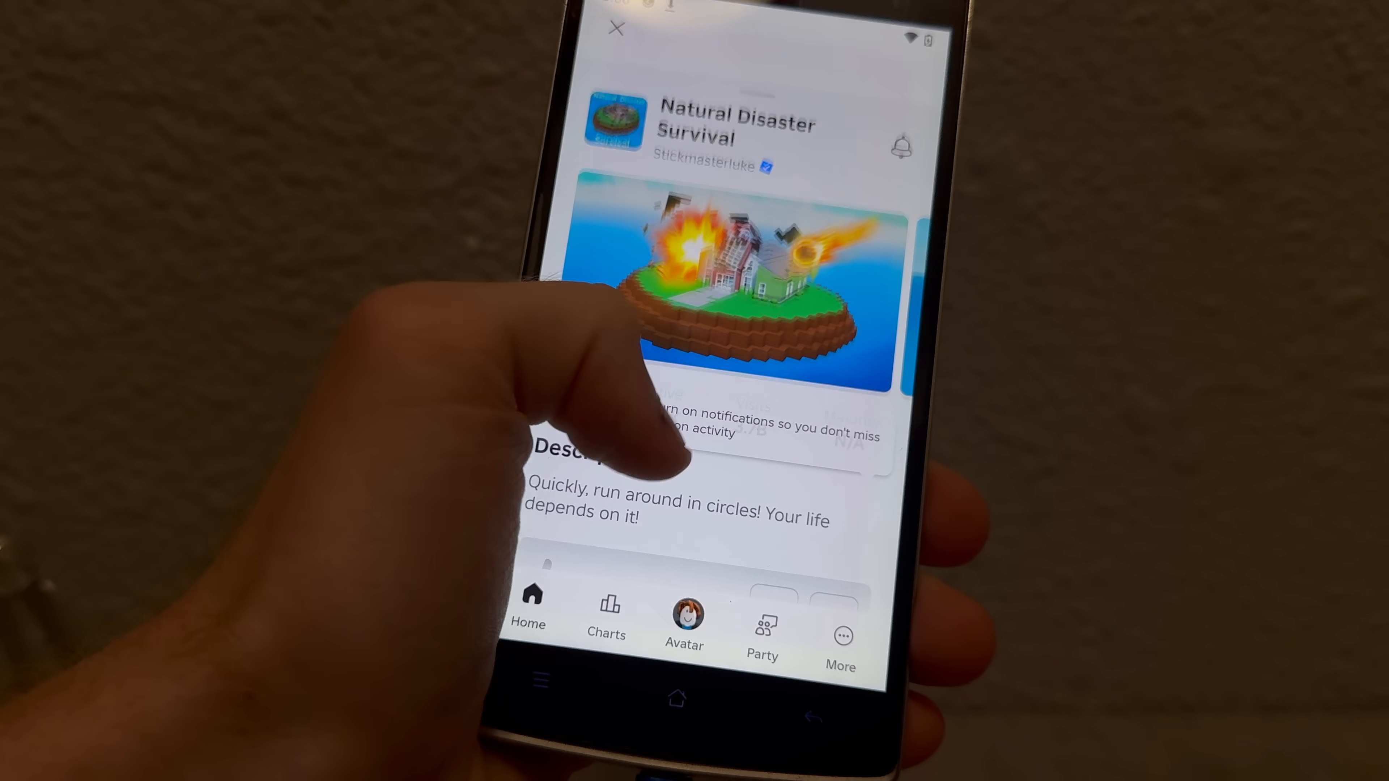
{"action": "scroll", "scroll_direction": "down", "scroll_amount": 3}
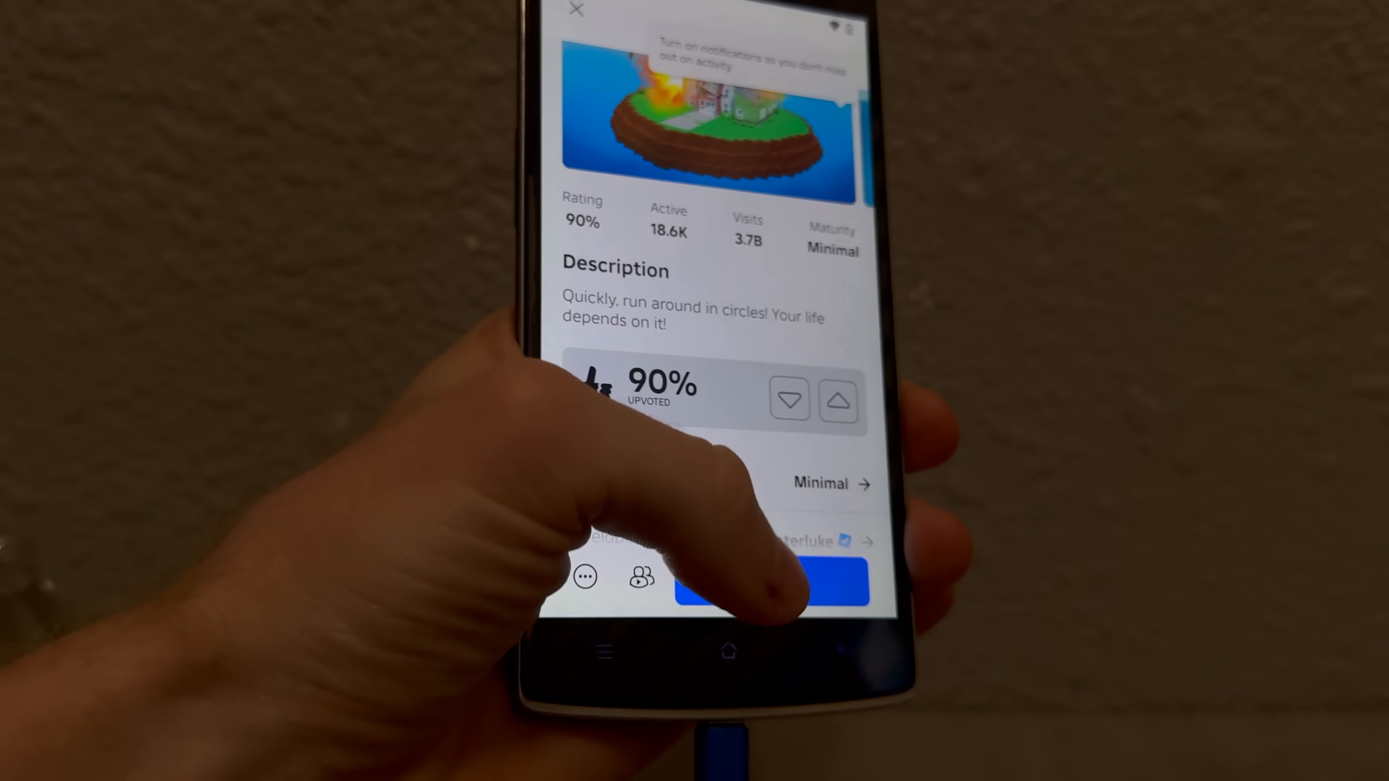
{"action": "left_click", "coordinate": [770, 584]}
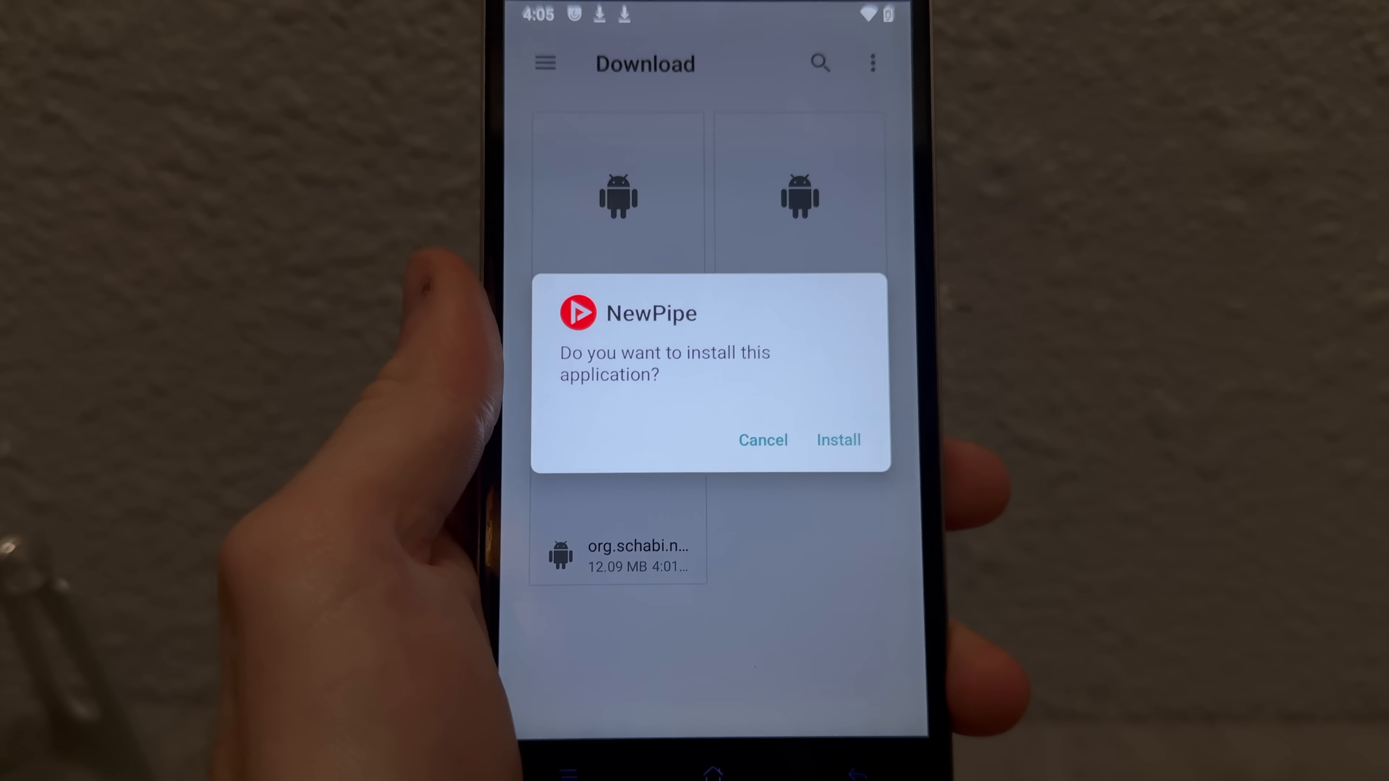
Confirm installing the NewPipe APK from the Download folder prompt
{"action": "left_click", "coordinate": [837, 441]}
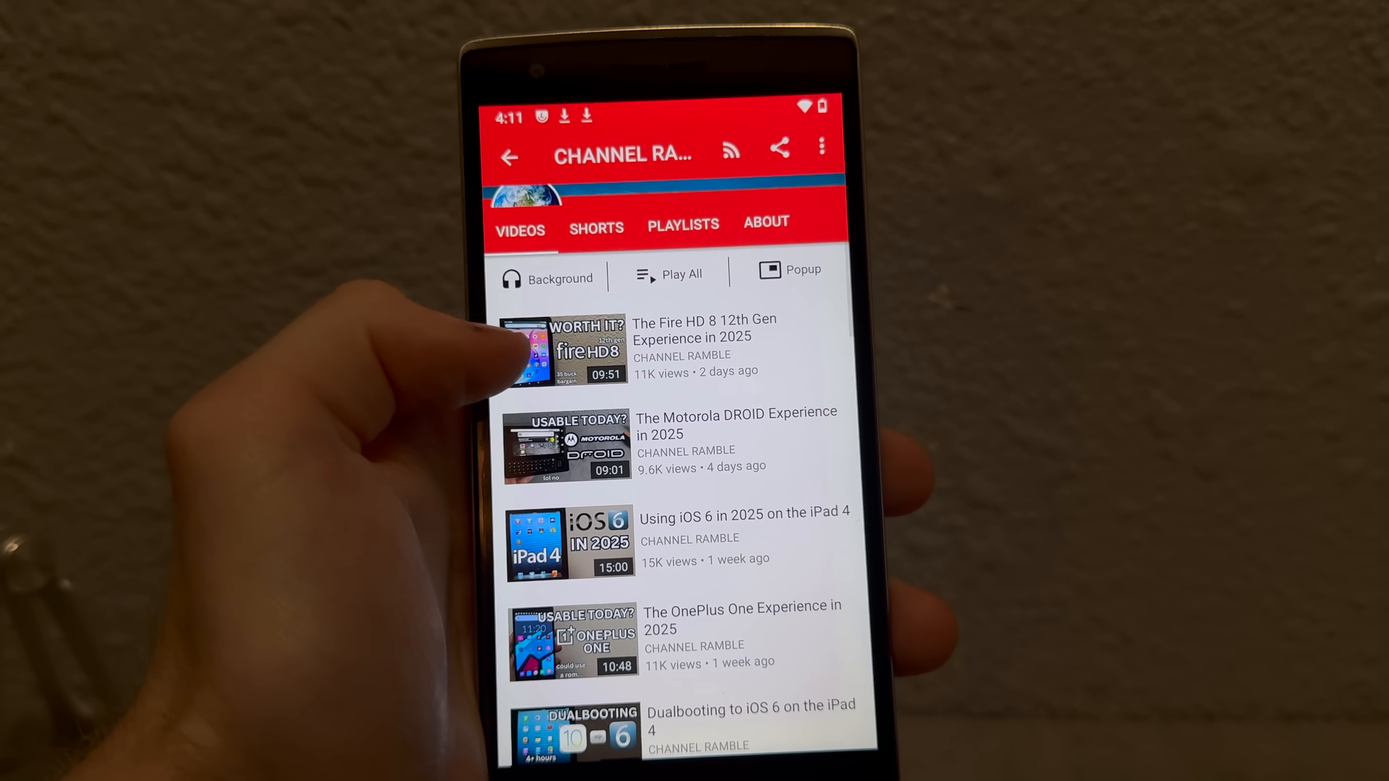
Play 'The Fire HD 8 12th Gen Experience in 2025' from CHANNEL RAMBLE's Videos tab
{"action": "left_click", "coordinate": [568, 352]}
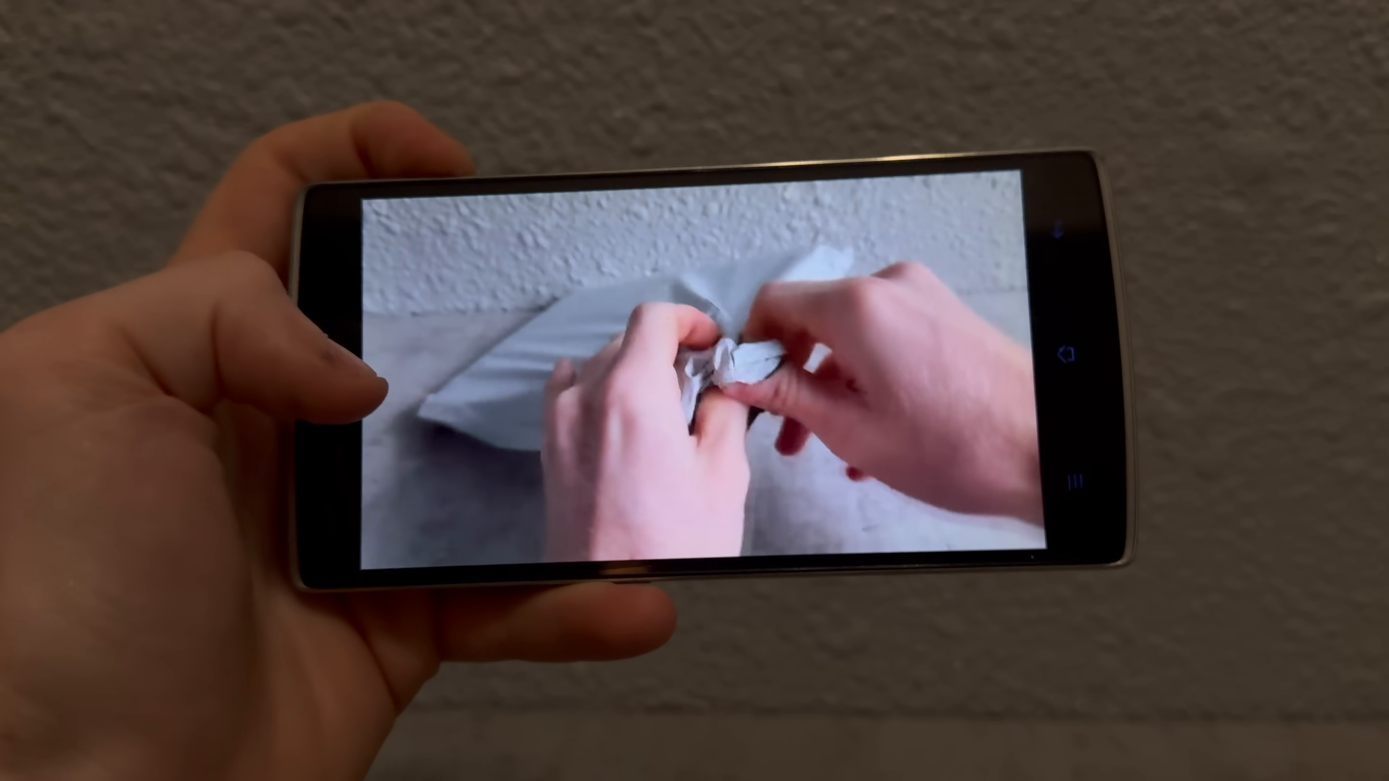